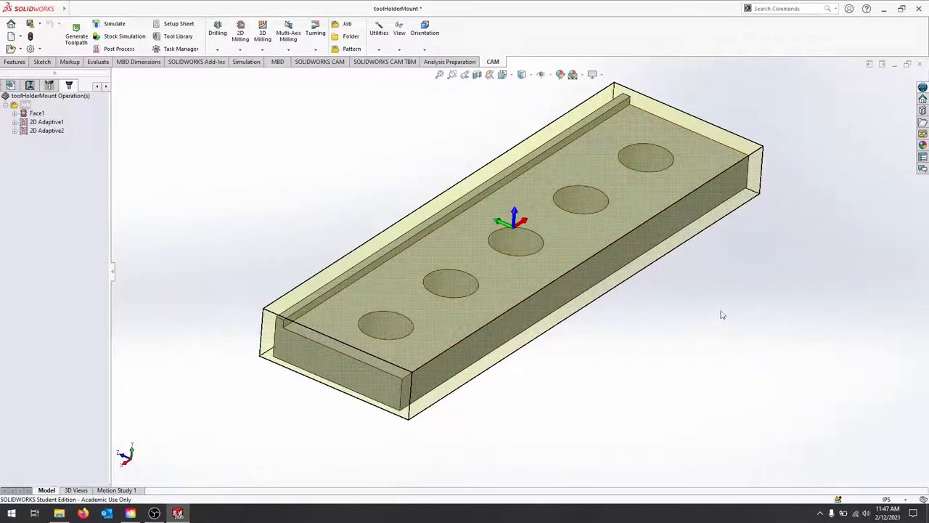
pyautogui.moveTo(650, 423)
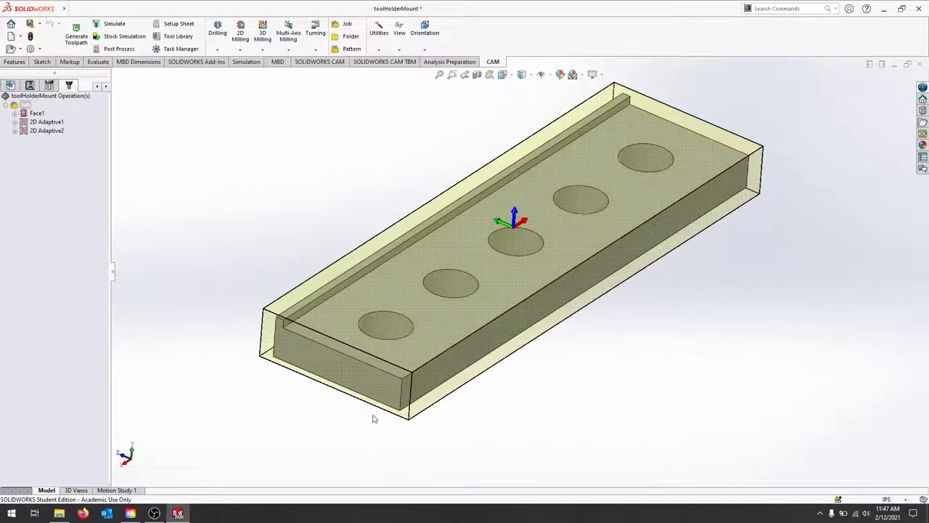
# Display the Face1 facing toolpath across the top of the part
pyautogui.click(581, 200)
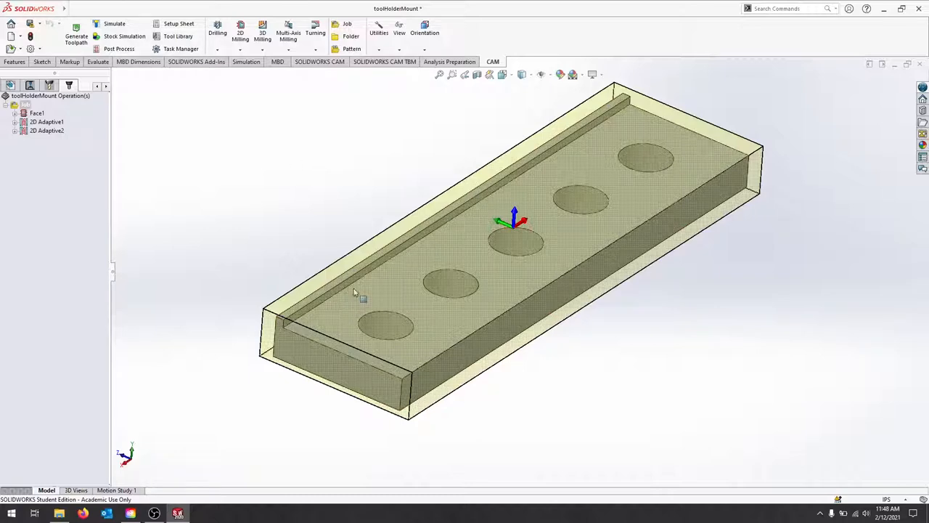
pyautogui.moveTo(318, 298)
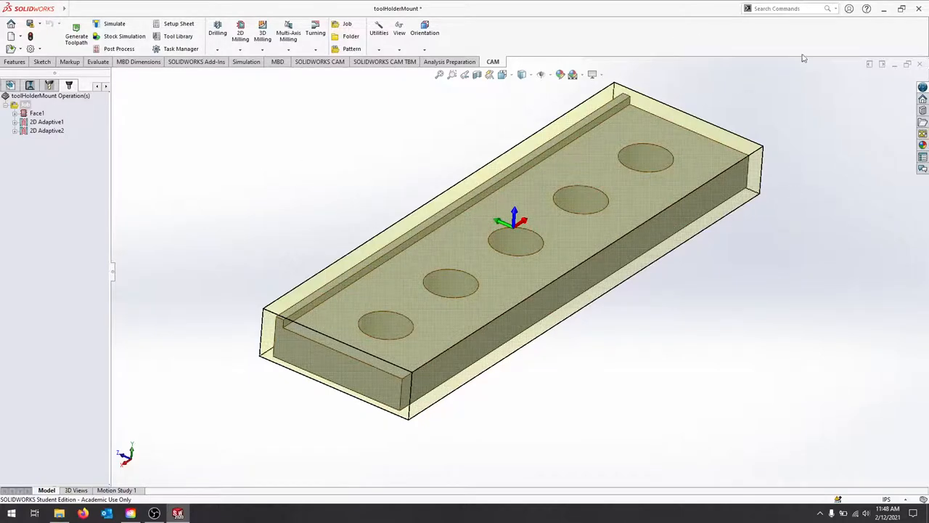
pyautogui.moveTo(385, 366)
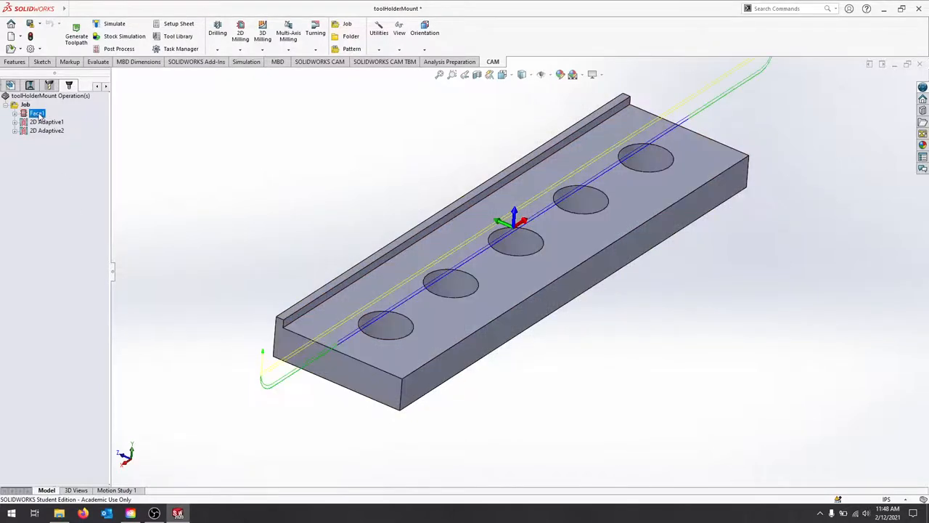
pyautogui.moveTo(148, 152)
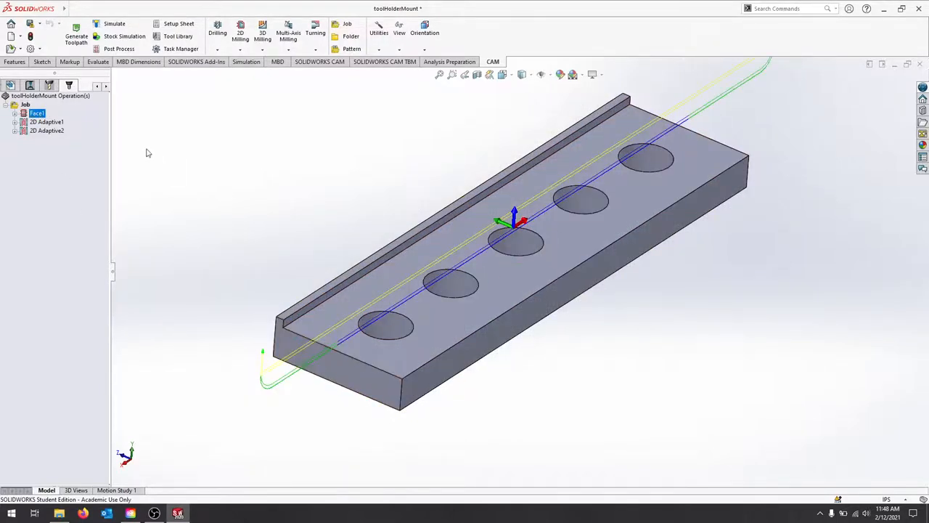
# Show the 2D Adaptive1 then 2D Adaptive2 toolpaths, and bring up the Job actions
pyautogui.click(47, 122)
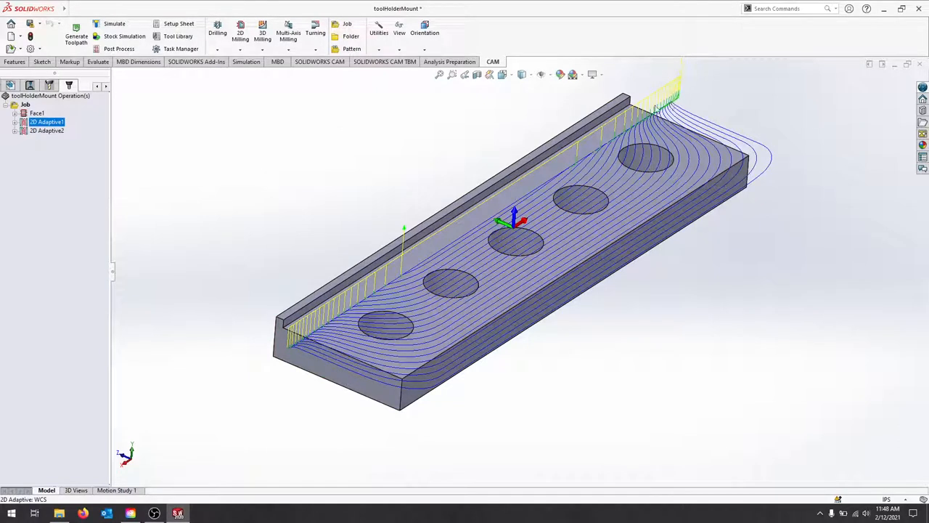
pyautogui.moveTo(135, 177)
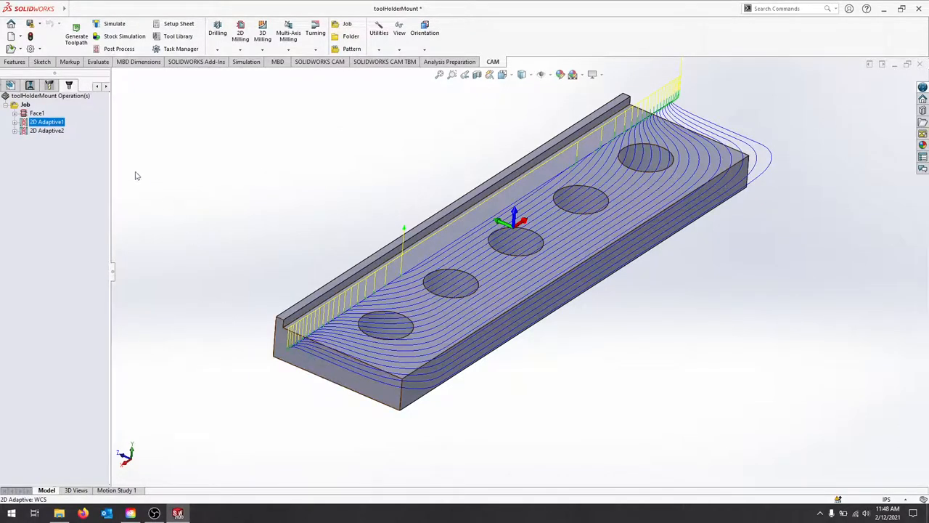
pyautogui.click(46, 131)
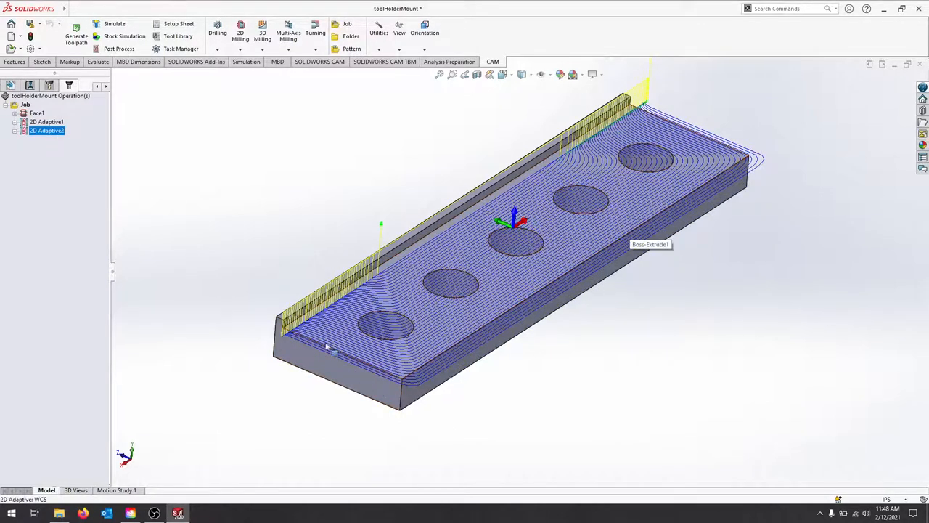
pyautogui.moveTo(508, 279)
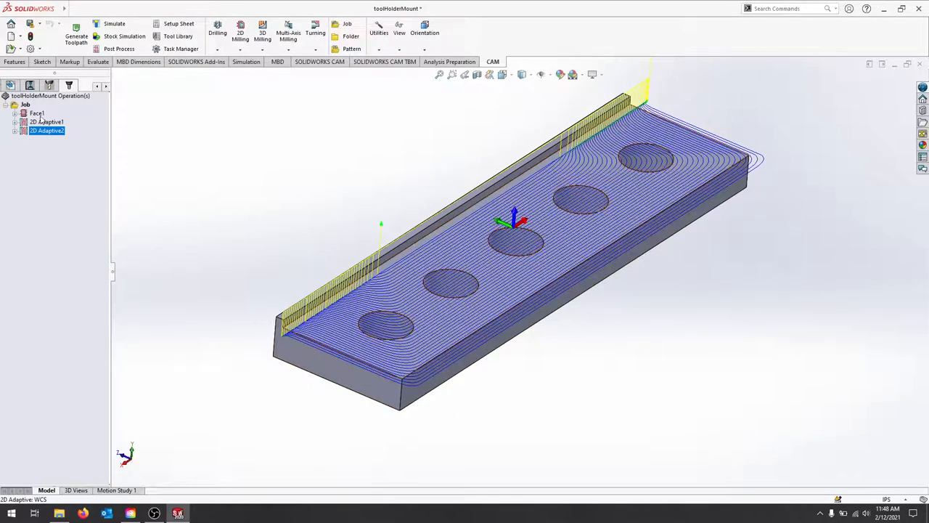
pyautogui.rightClick(26, 105)
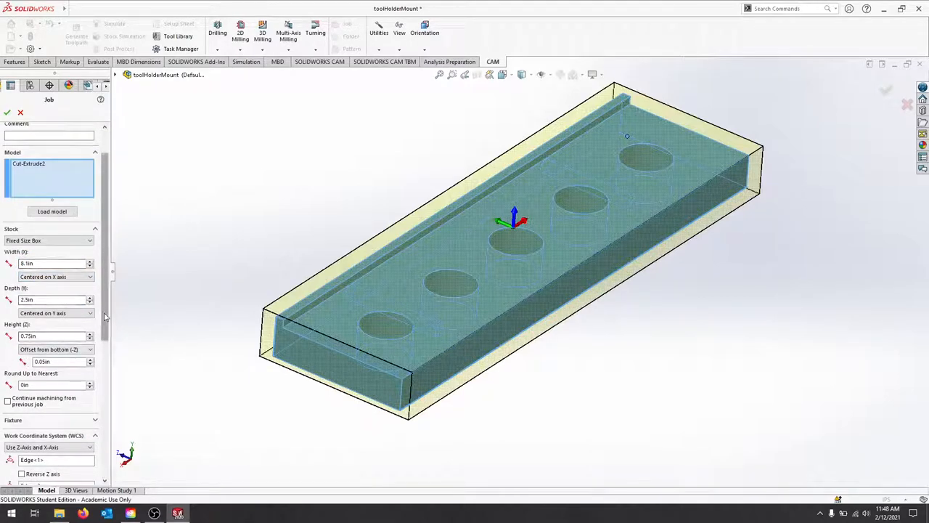
# Review the job's Stock, WCS and Origin sections and close it unchanged
pyautogui.scroll(-3)
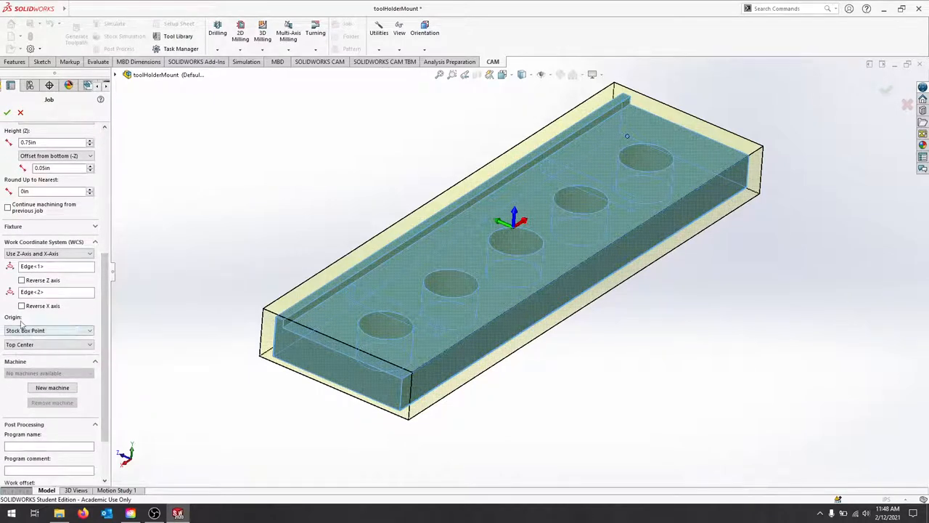
pyautogui.moveTo(514, 256)
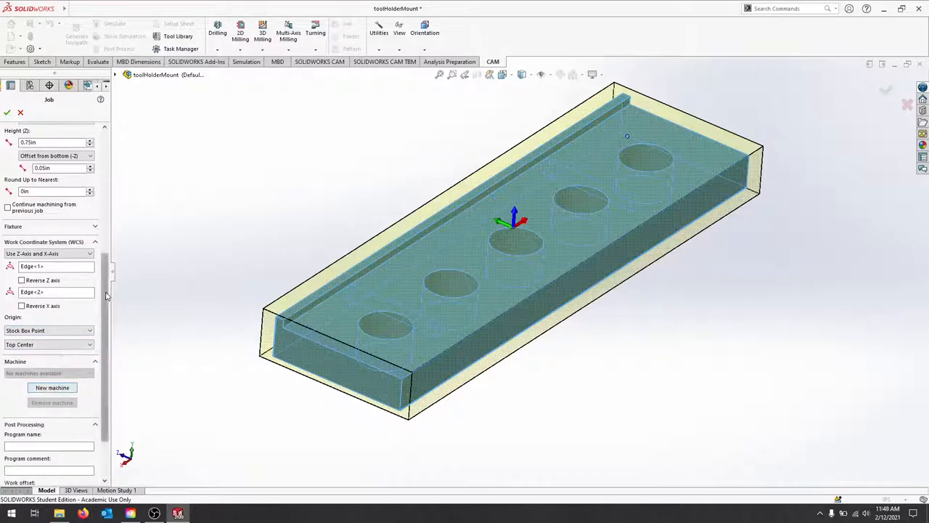
pyautogui.moveTo(511, 235)
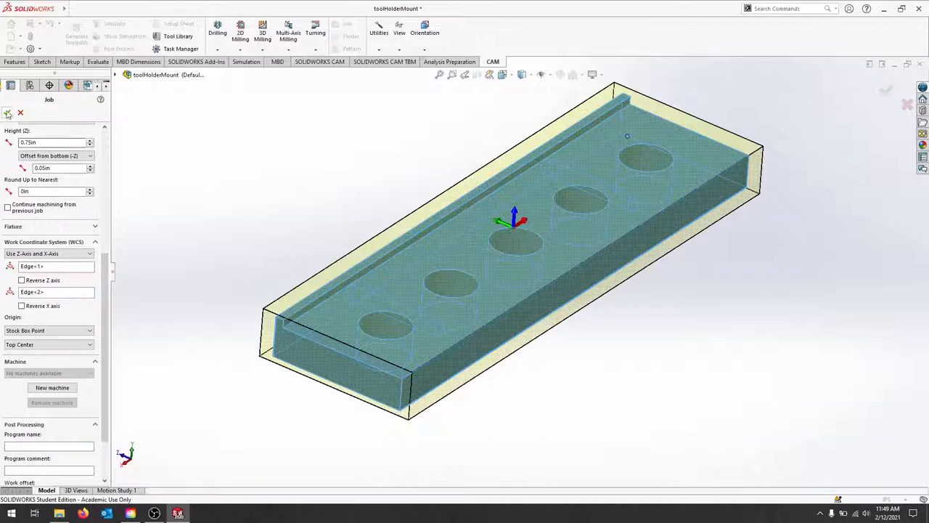
pyautogui.click(9, 113)
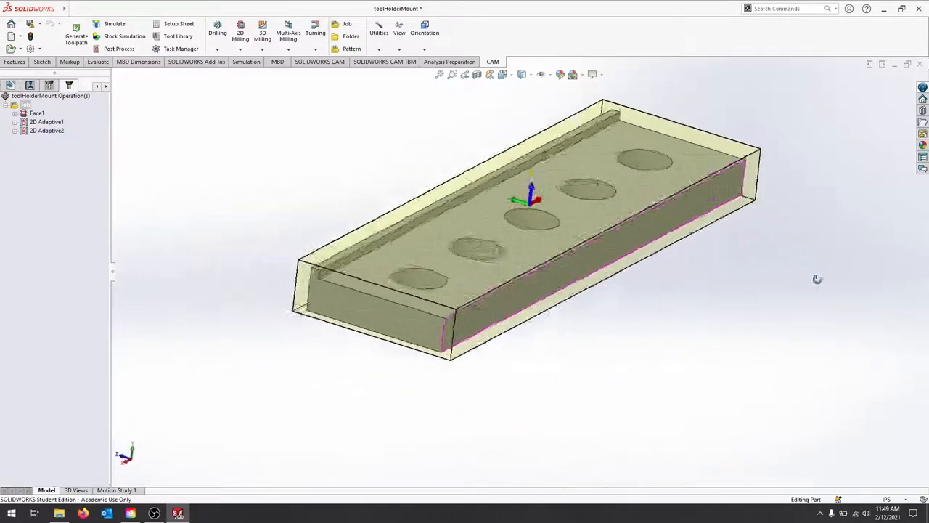
# Show Face1 again, then the 2D Adaptive1 roughing toolpath around the holes
pyautogui.click(36, 113)
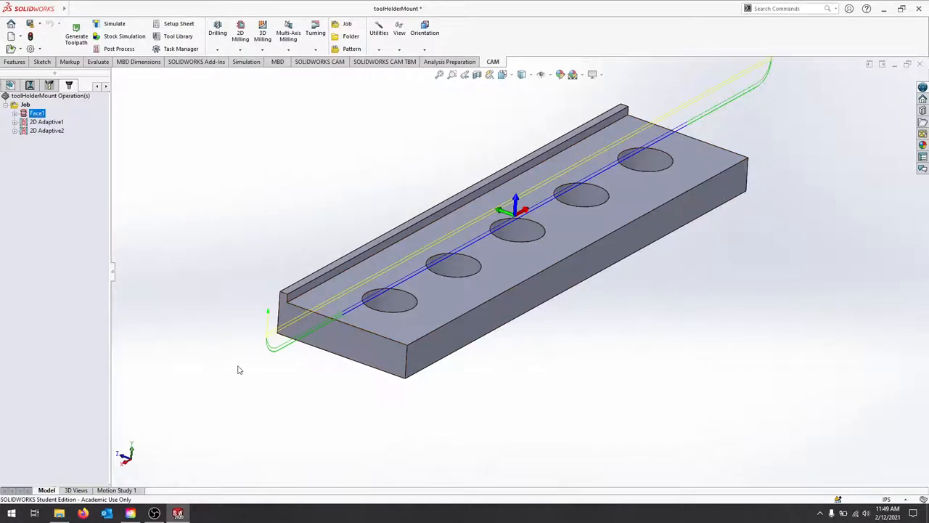
pyautogui.moveTo(466, 125)
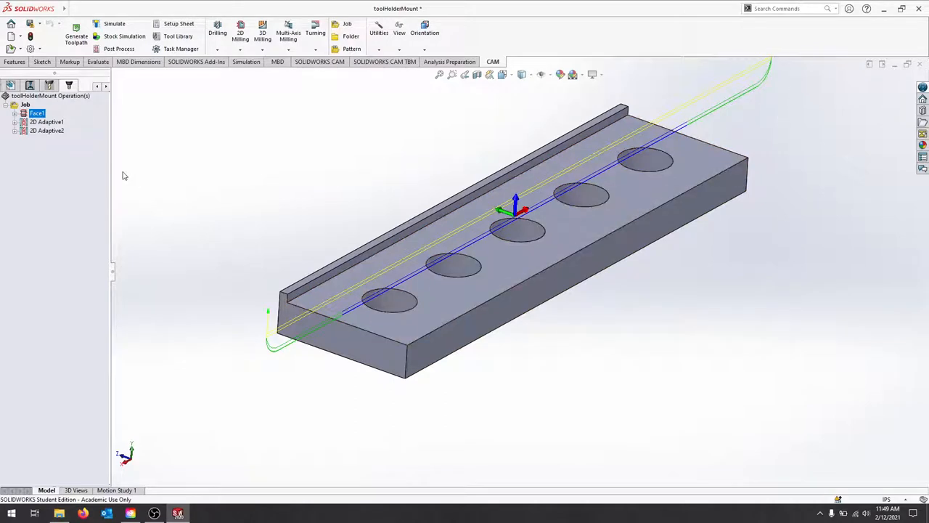
pyautogui.click(46, 122)
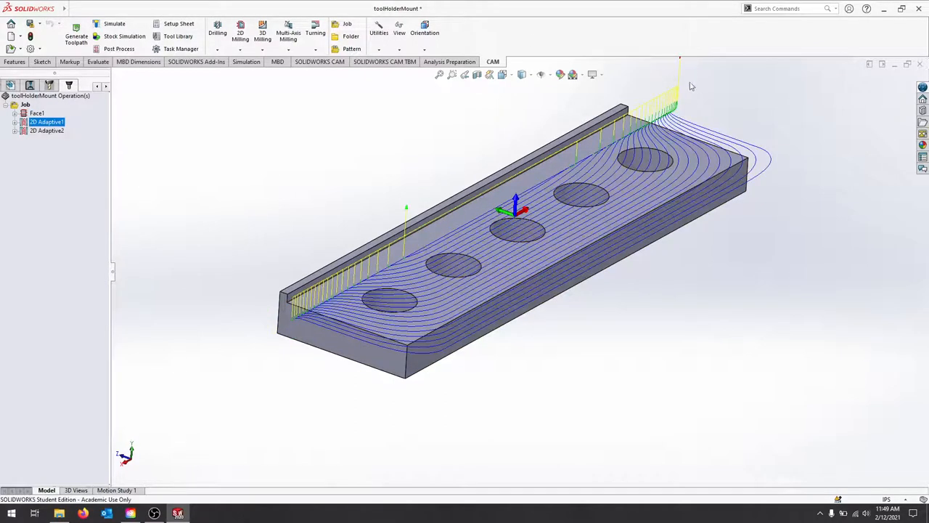
pyautogui.moveTo(288, 326)
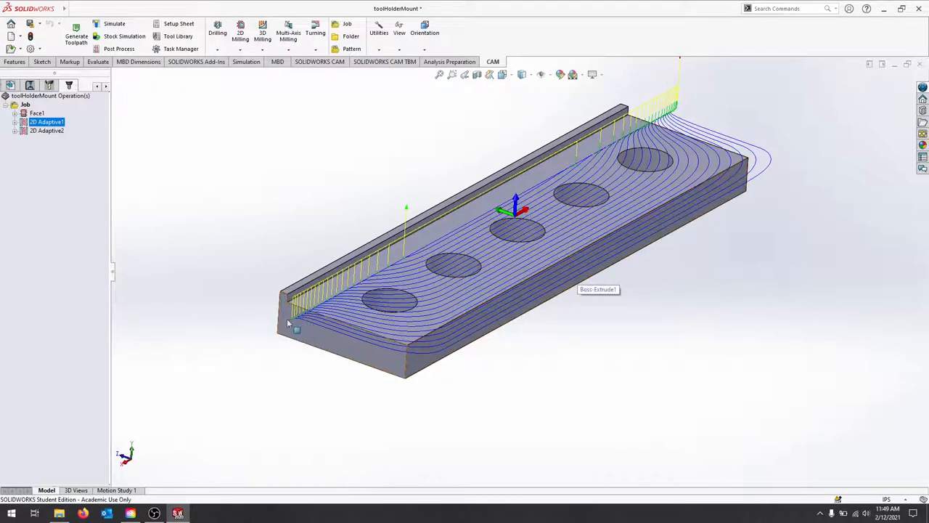
pyautogui.moveTo(668, 64)
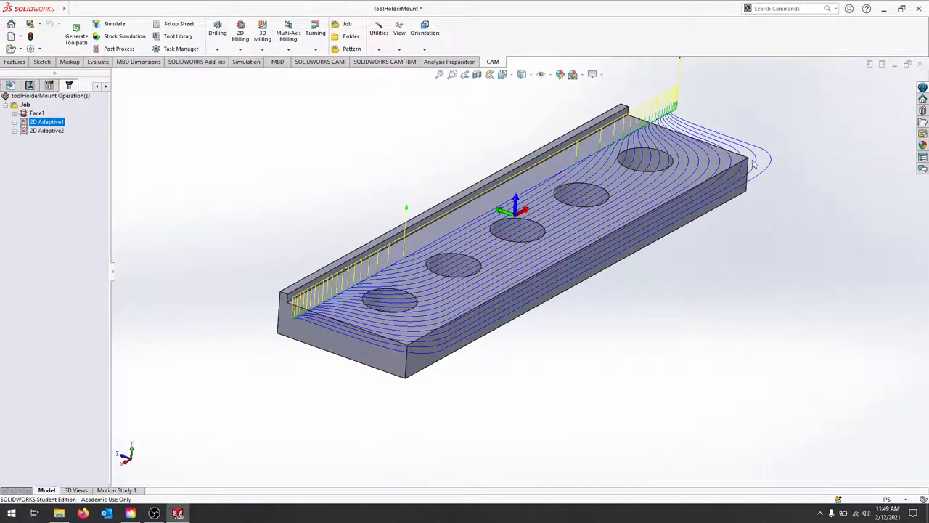
pyautogui.moveTo(690, 87)
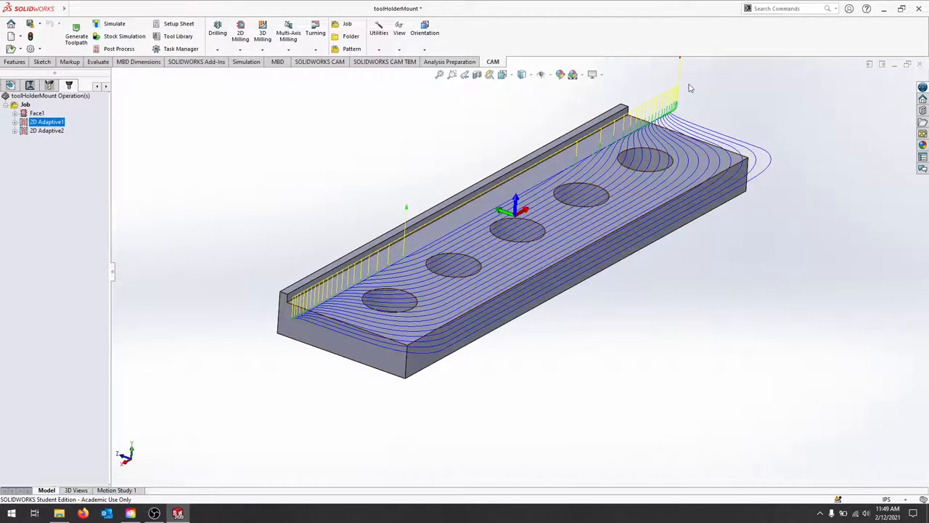
pyautogui.moveTo(690, 206)
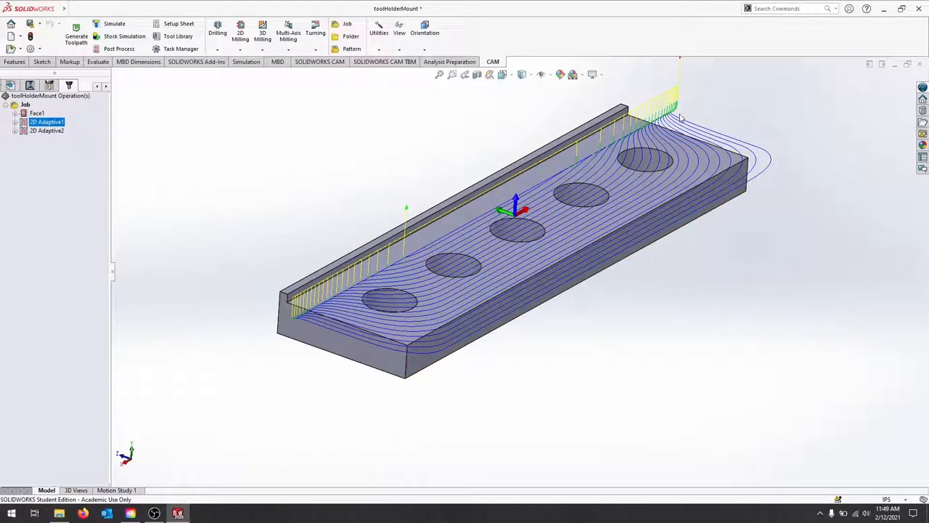
pyautogui.moveTo(712, 137)
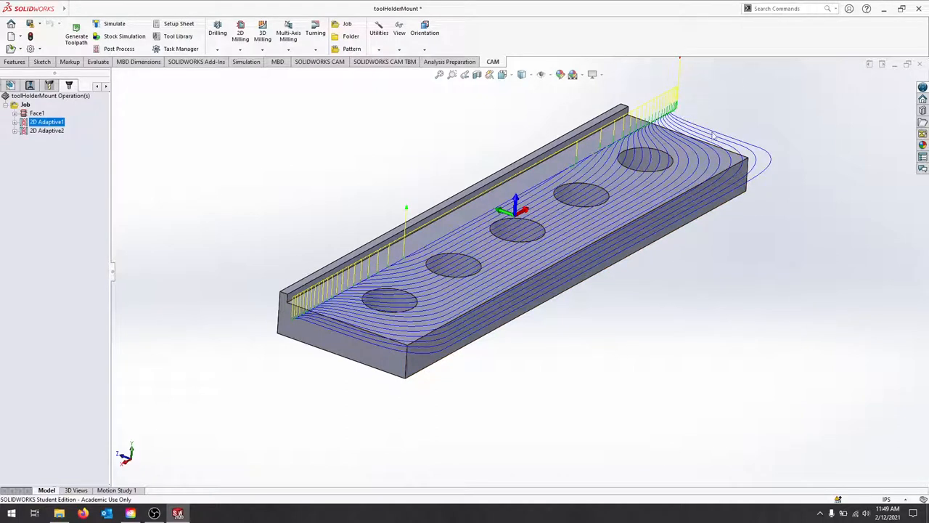
pyautogui.moveTo(311, 318)
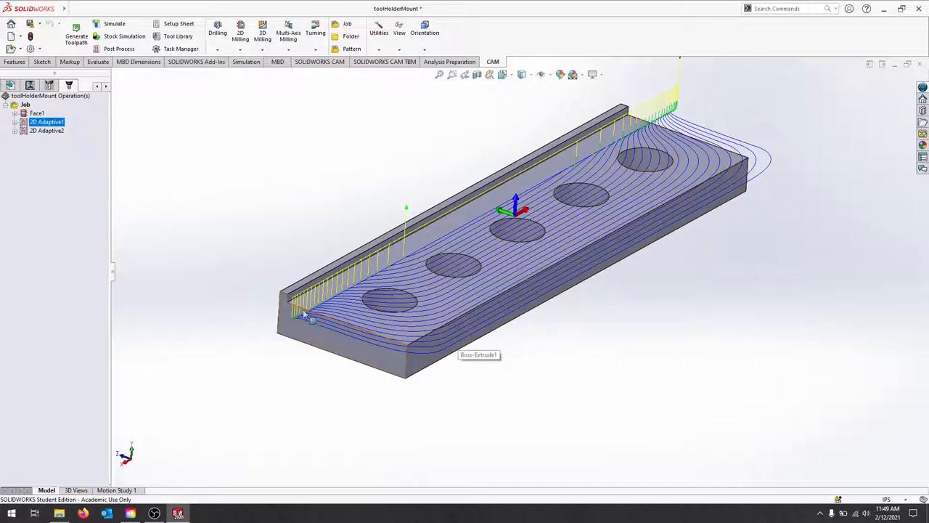
pyautogui.rightClick(46, 131)
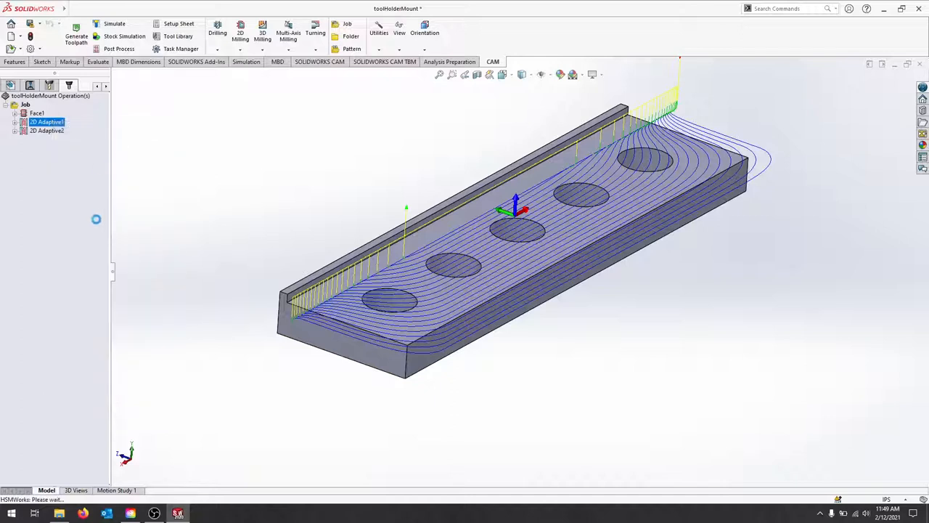
# Edit 2D Adaptive1 and review its Tool and Geometry settings for the ledge edge
pyautogui.doubleClick(46, 122)
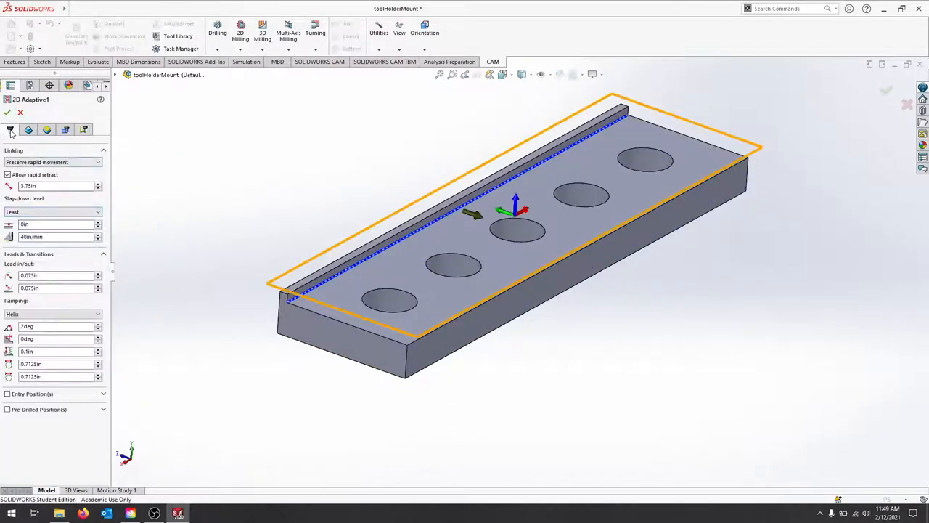
pyautogui.click(10, 129)
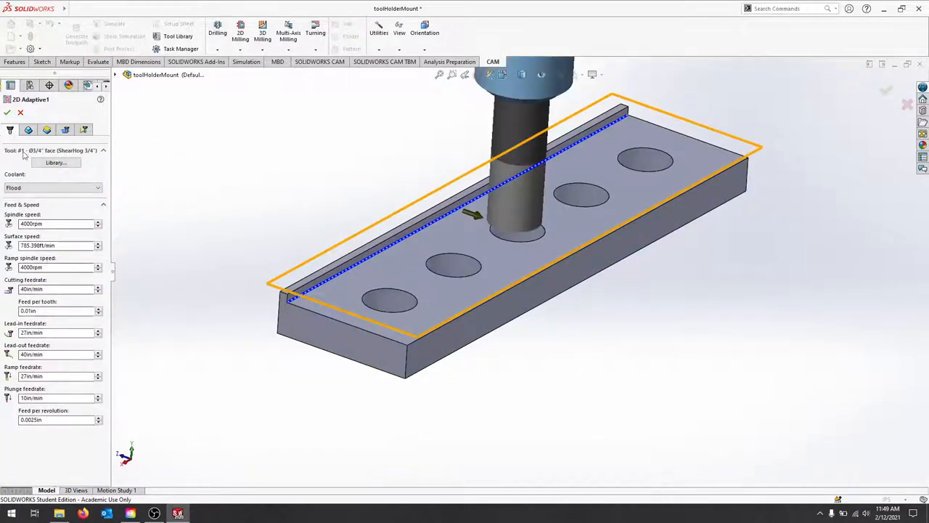
pyautogui.click(29, 130)
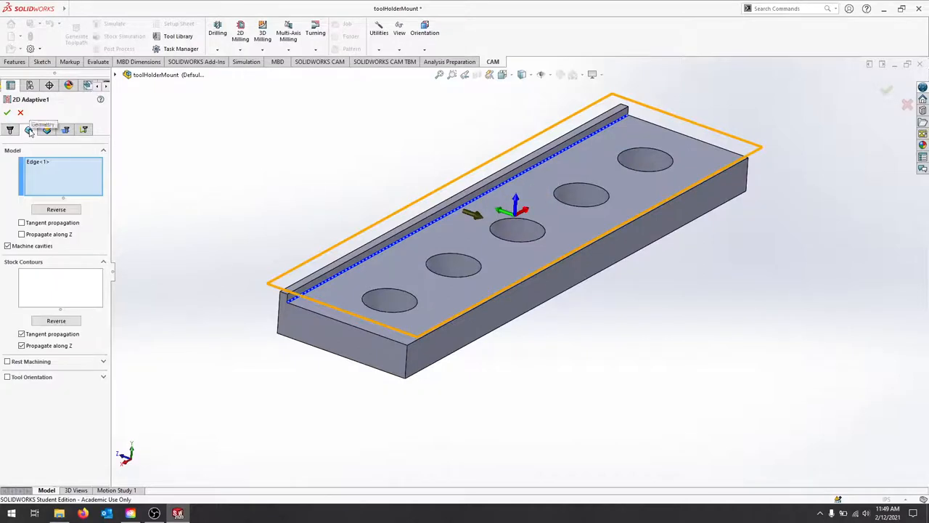
pyautogui.click(29, 130)
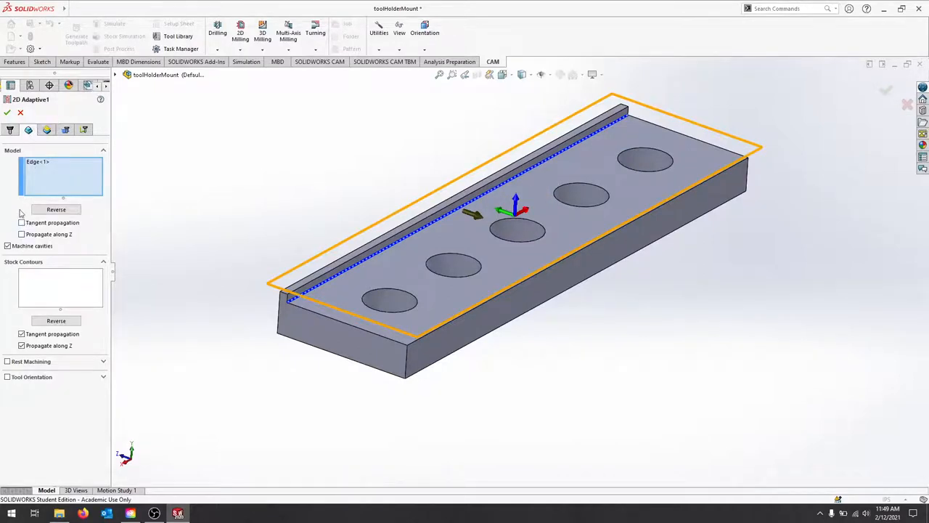
pyautogui.moveTo(337, 276)
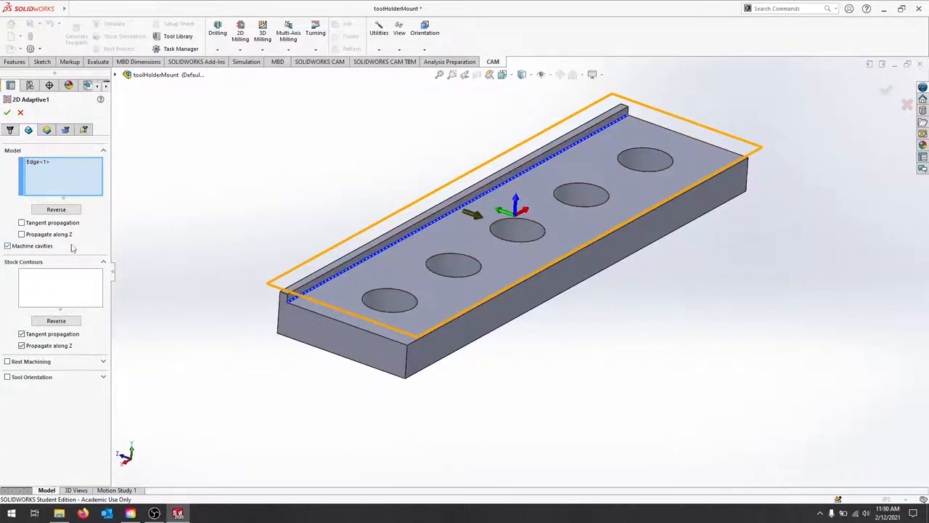
pyautogui.moveTo(32, 245)
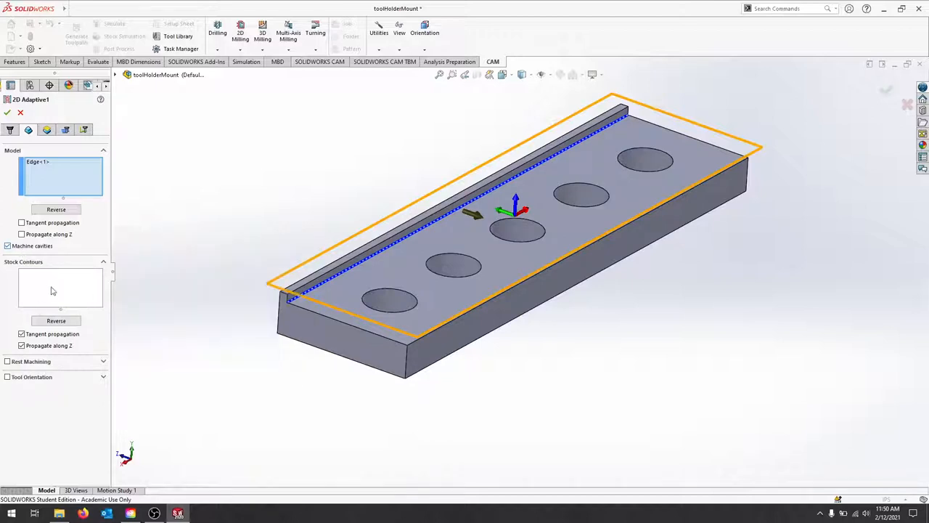
pyautogui.moveTo(51, 293)
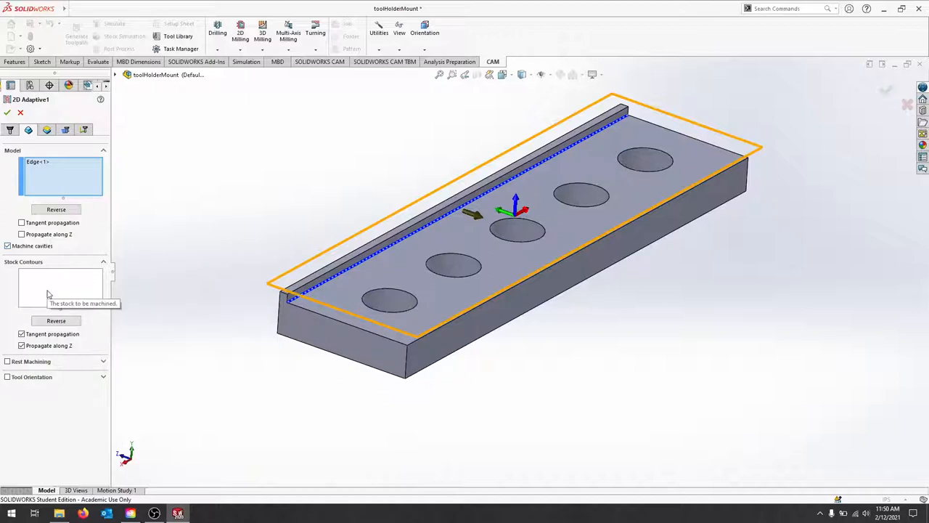
pyautogui.moveTo(581, 68)
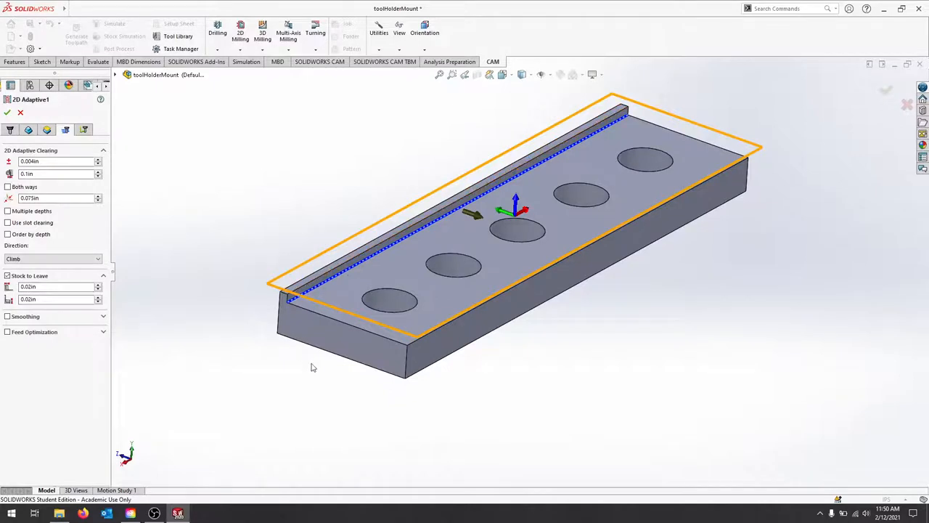
pyautogui.moveTo(429, 295)
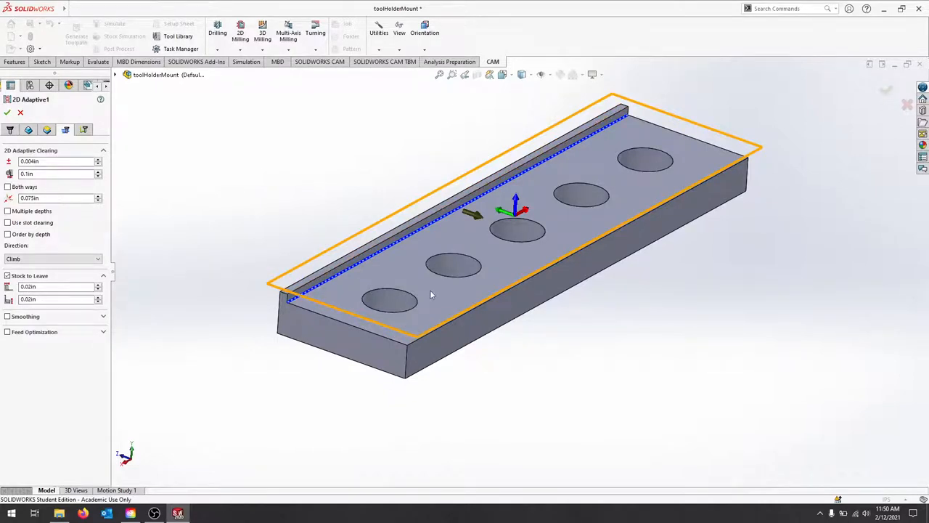
pyautogui.moveTo(58, 148)
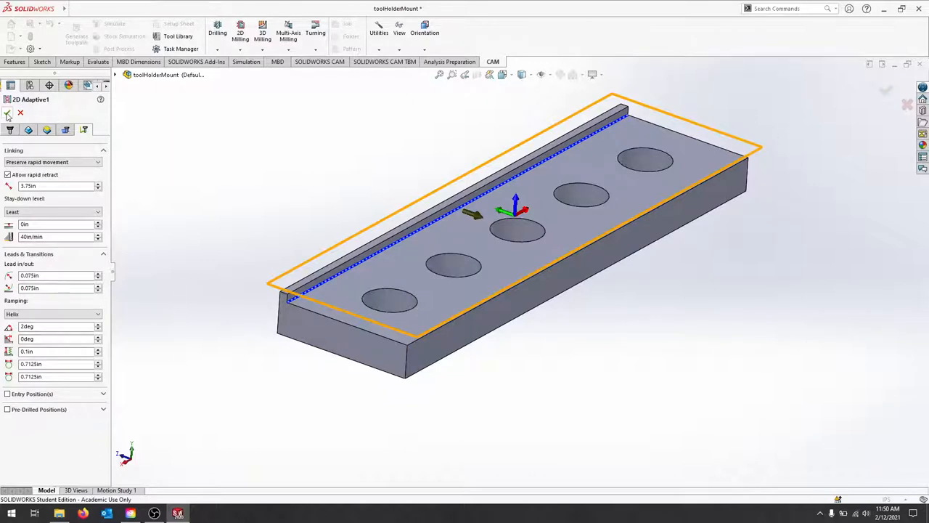
# Generate the adaptive toolpath and run a stock simulation of material removal along the ledge
pyautogui.click(9, 113)
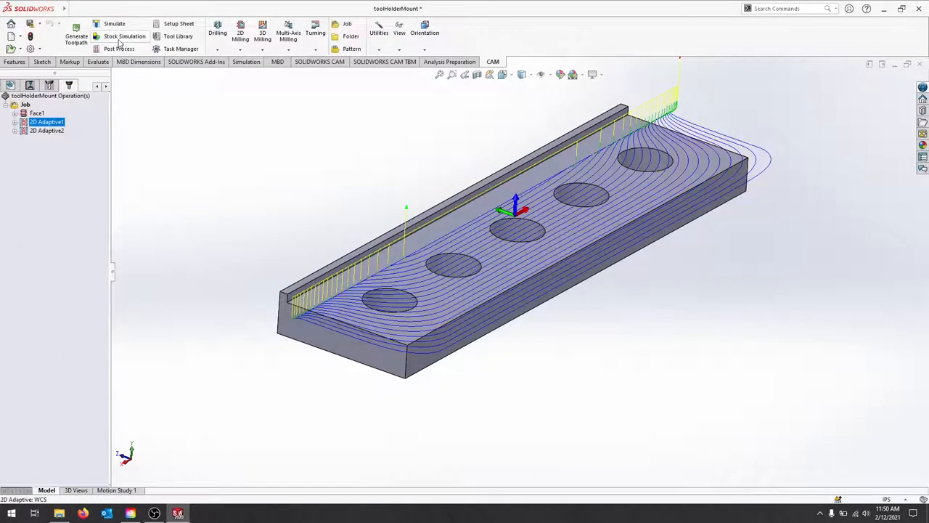
pyautogui.click(125, 36)
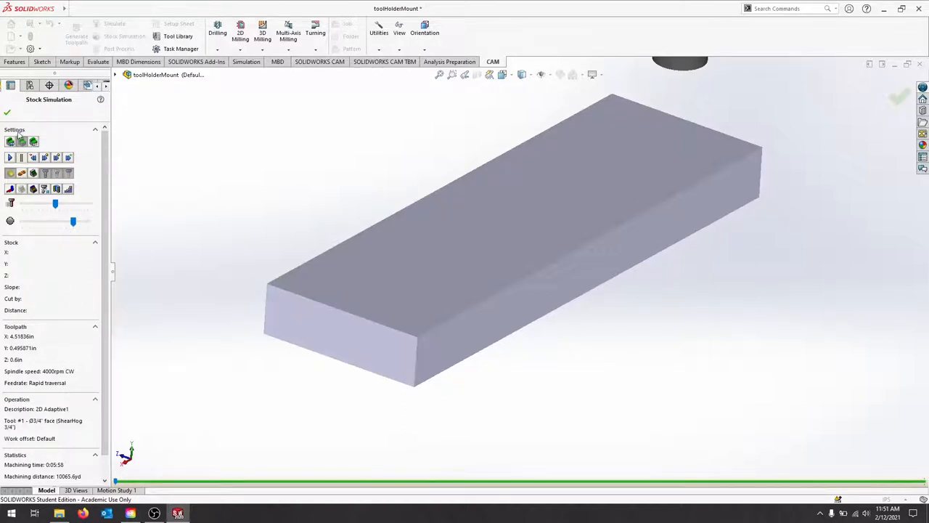
pyautogui.moveTo(8, 157)
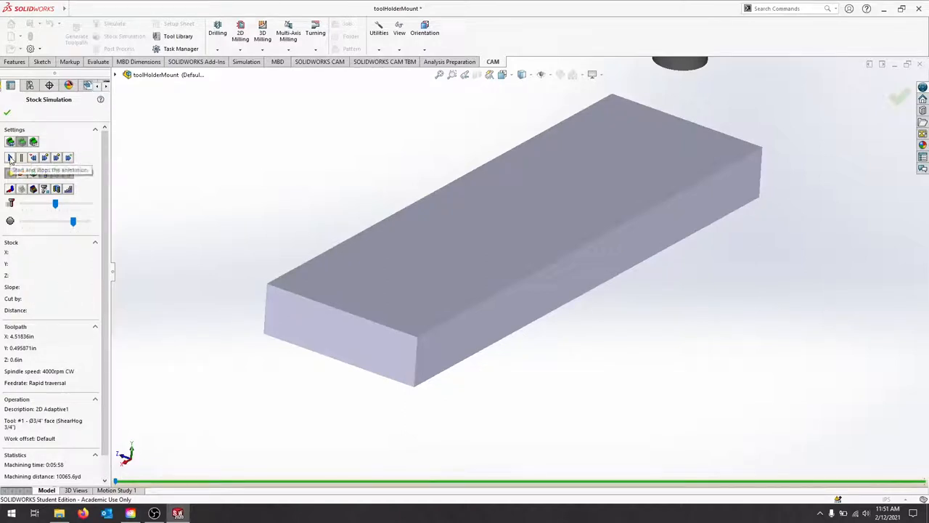
pyautogui.click(10, 157)
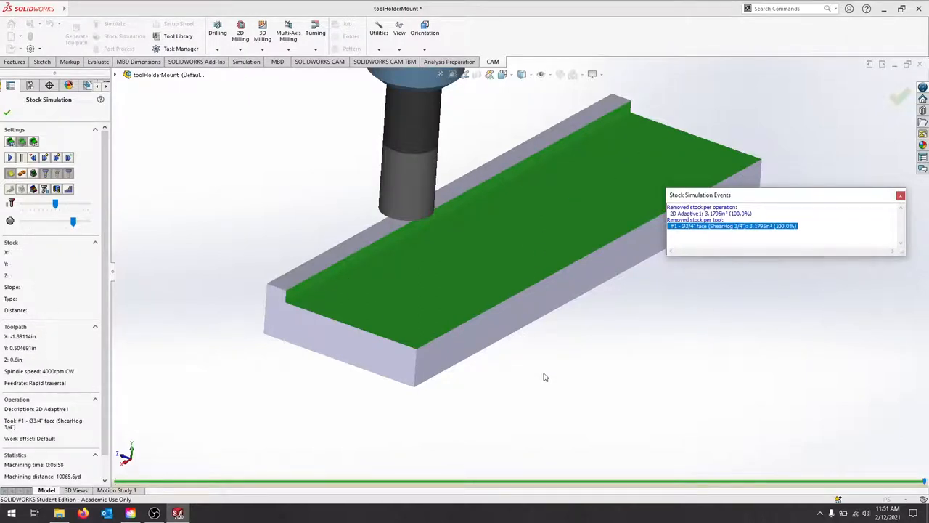
pyautogui.moveTo(273, 392)
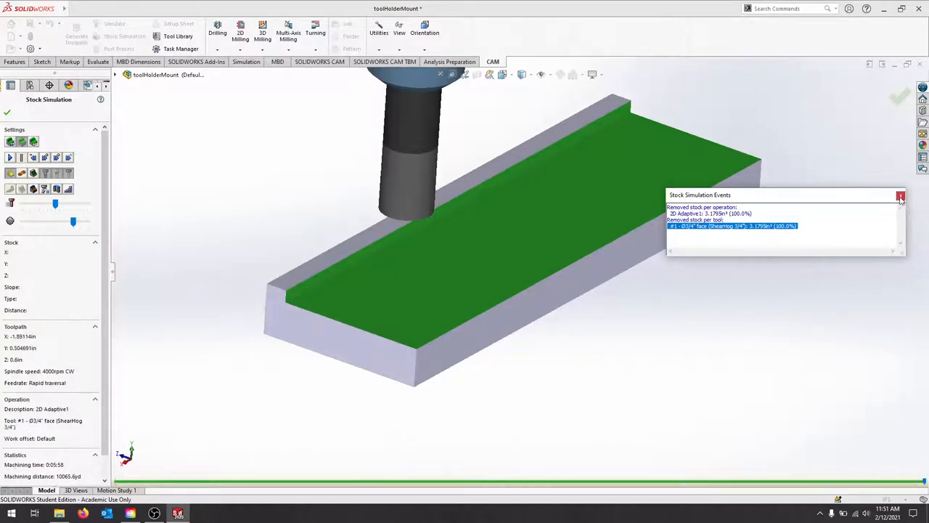
pyautogui.click(900, 196)
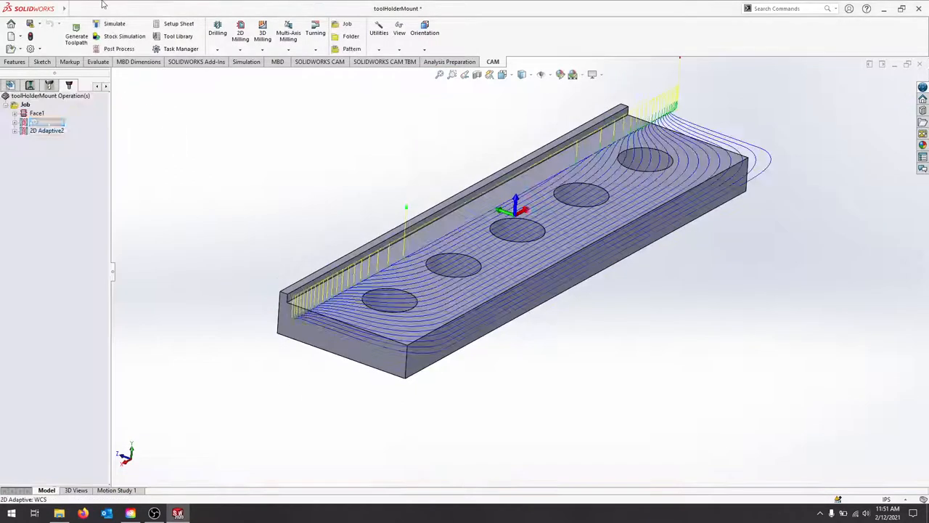
# Simulate the adaptive toolpath with stock shown, playing it through to the finished cut
pyautogui.click(113, 24)
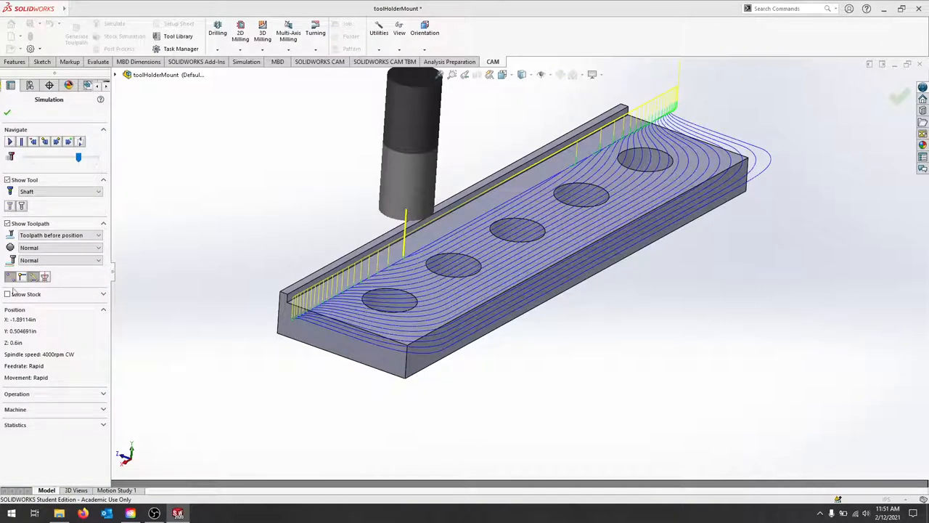
pyautogui.click(9, 293)
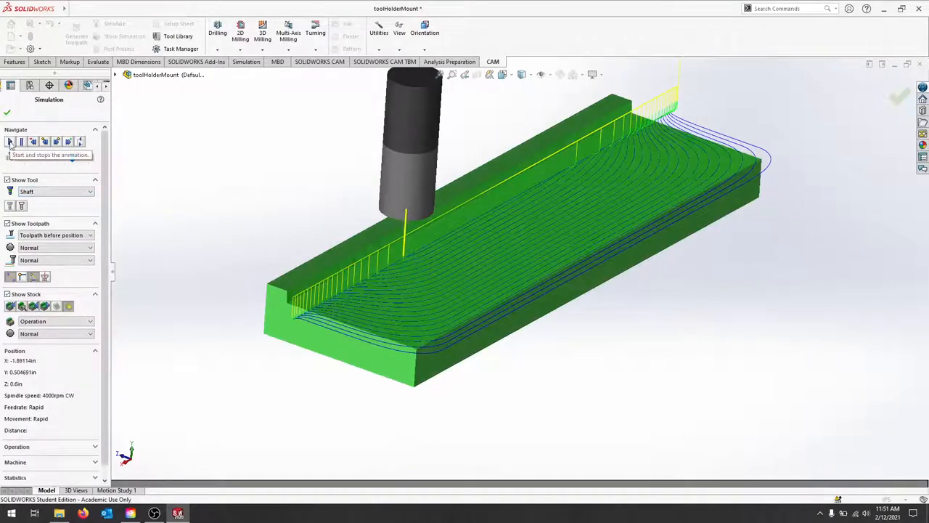
pyautogui.click(10, 143)
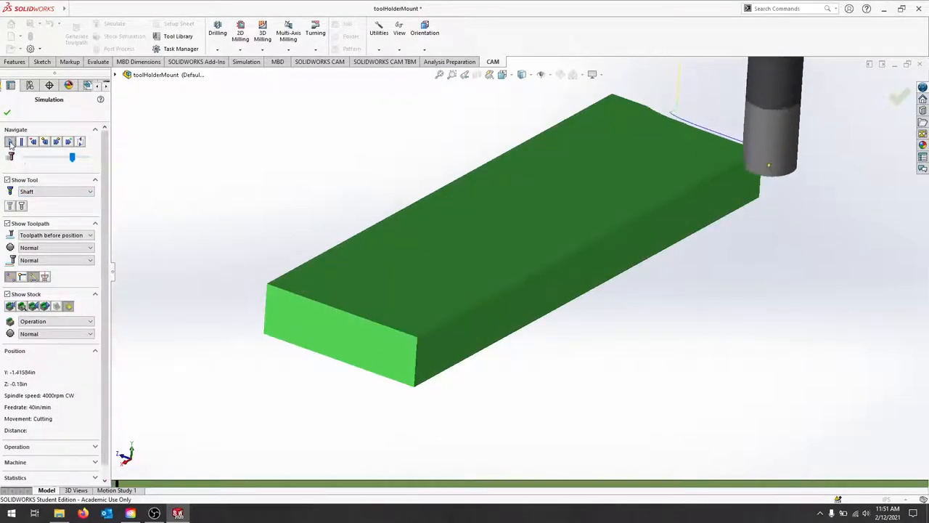
pyautogui.click(11, 142)
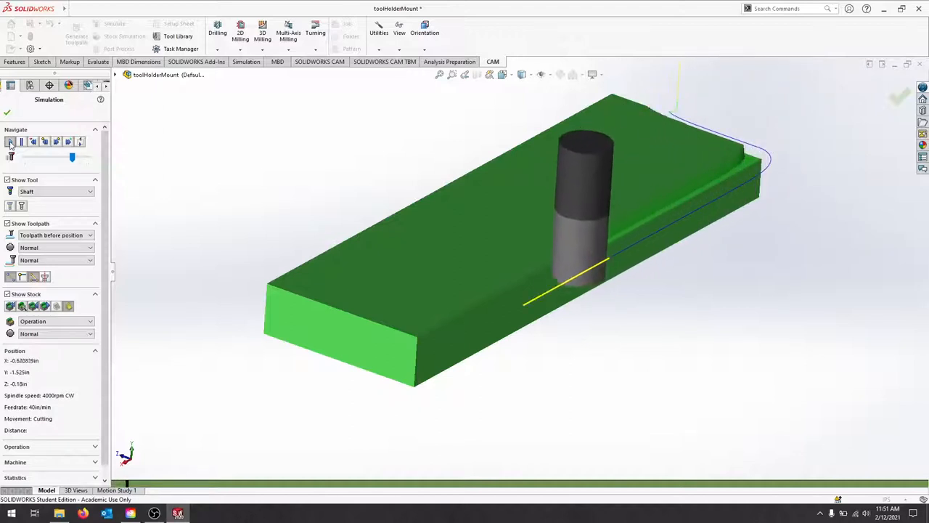
pyautogui.click(11, 143)
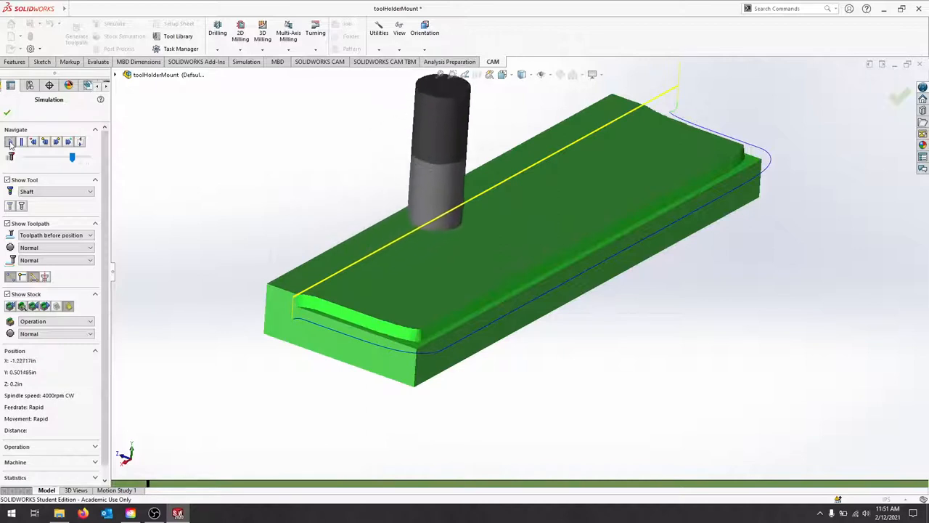
pyautogui.moveTo(73, 157); pyautogui.dragTo(75, 157)
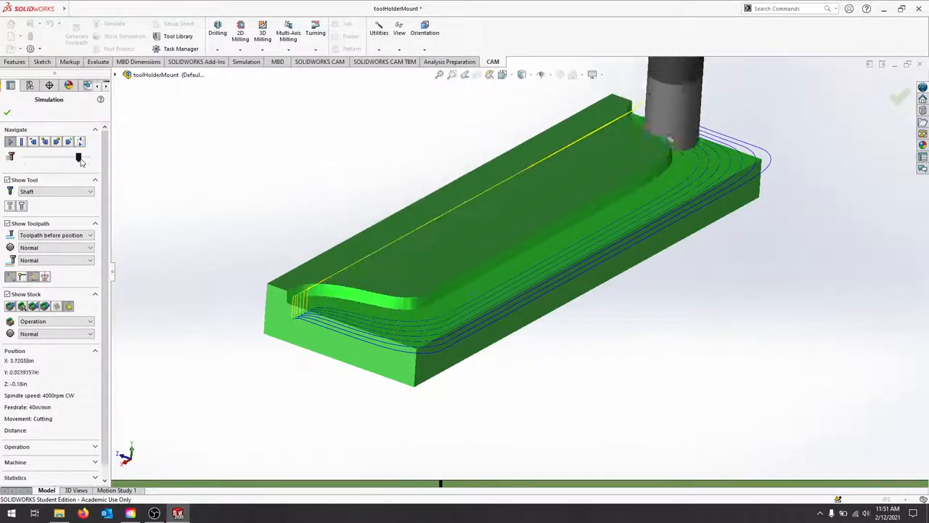
pyautogui.moveTo(78, 156); pyautogui.dragTo(78, 157)
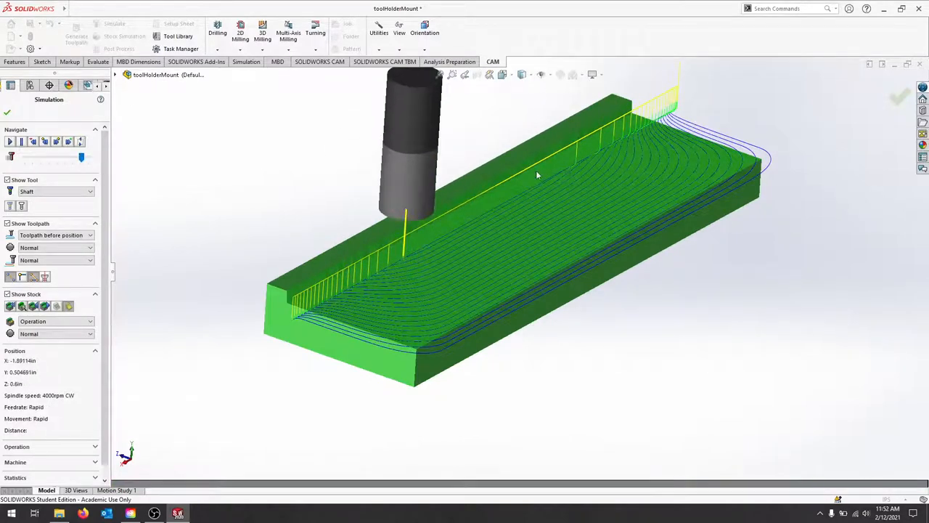
pyautogui.scroll(3)
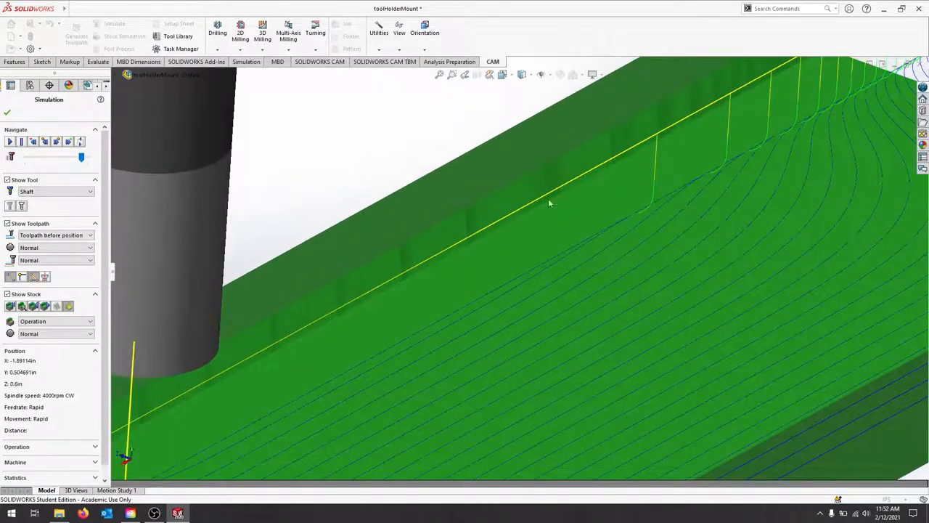
pyautogui.moveTo(519, 238)
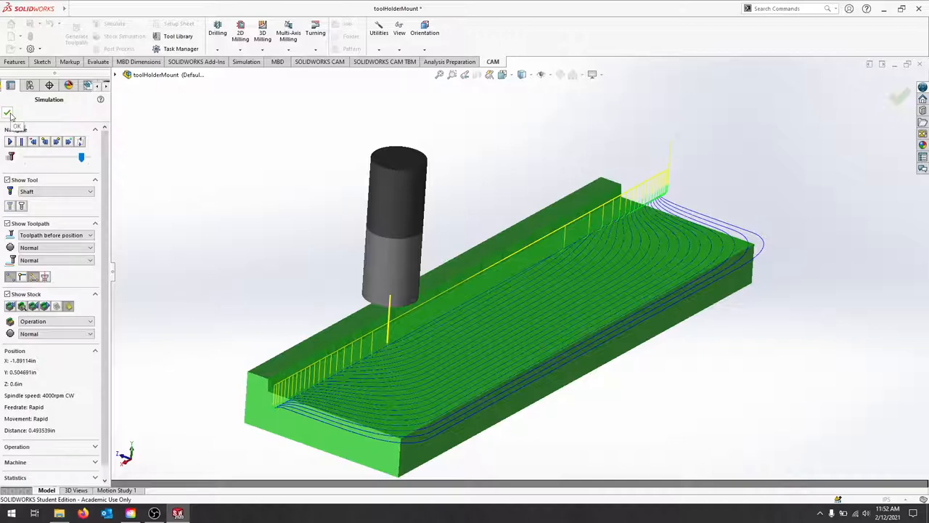
# Leave the simulation and reopen 2D Adaptive1 at its Geometry settings
pyautogui.click(9, 113)
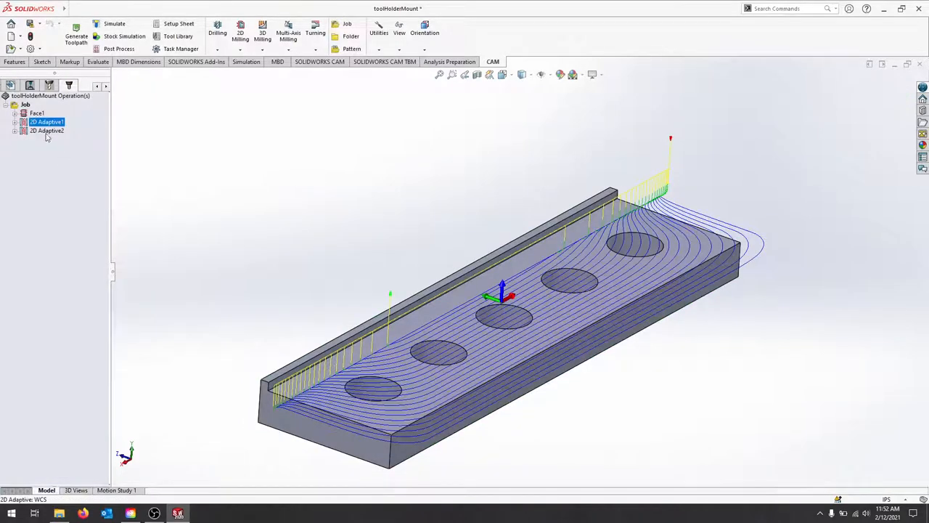
pyautogui.rightClick(46, 122)
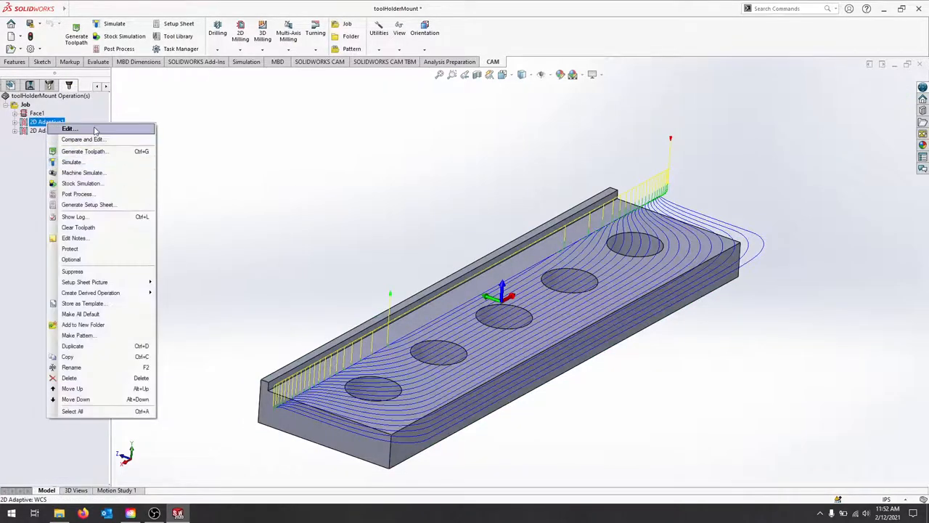
pyautogui.click(70, 128)
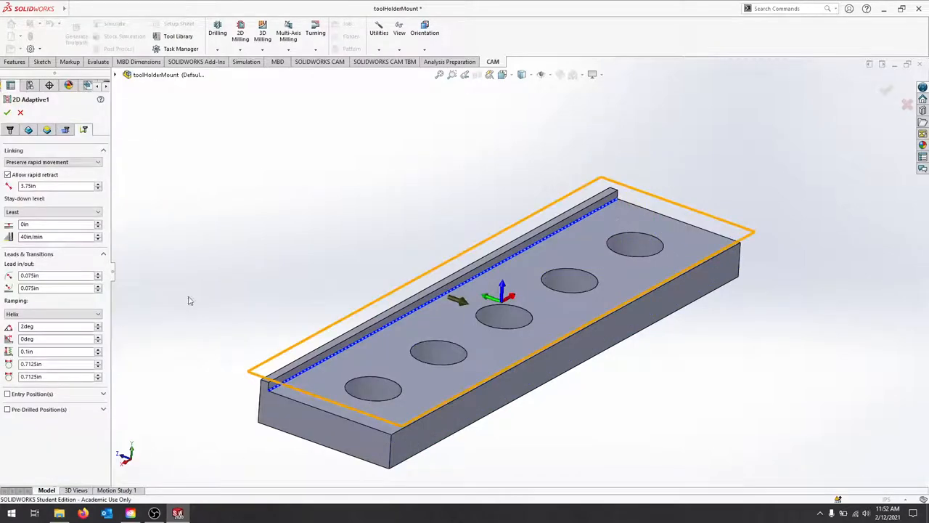
pyautogui.click(29, 129)
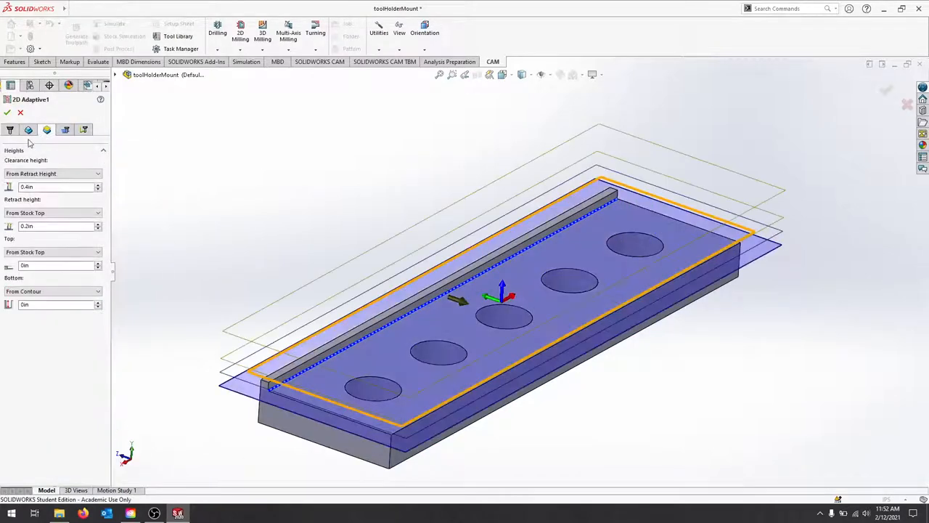
pyautogui.click(10, 129)
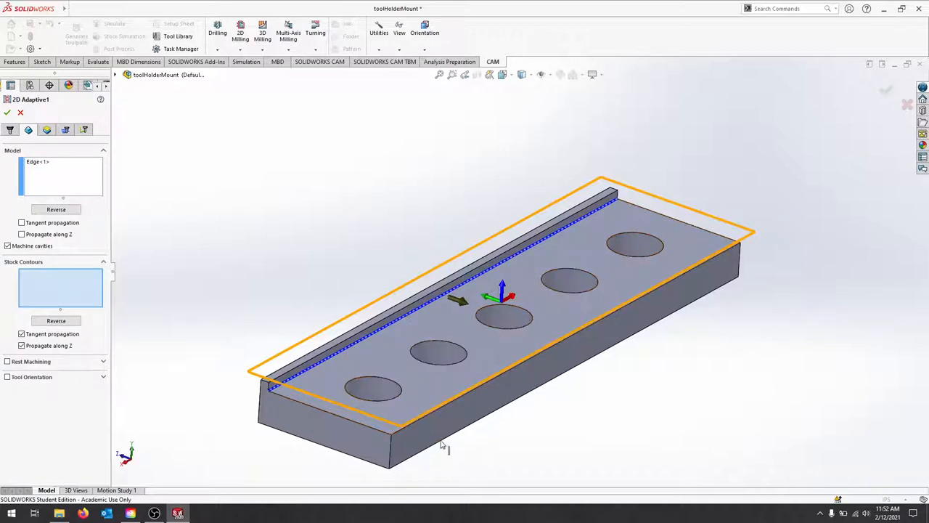
# Replace the ledge edge with the top face and hole edges, then regenerate the toolpath
pyautogui.rightClick(61, 175)
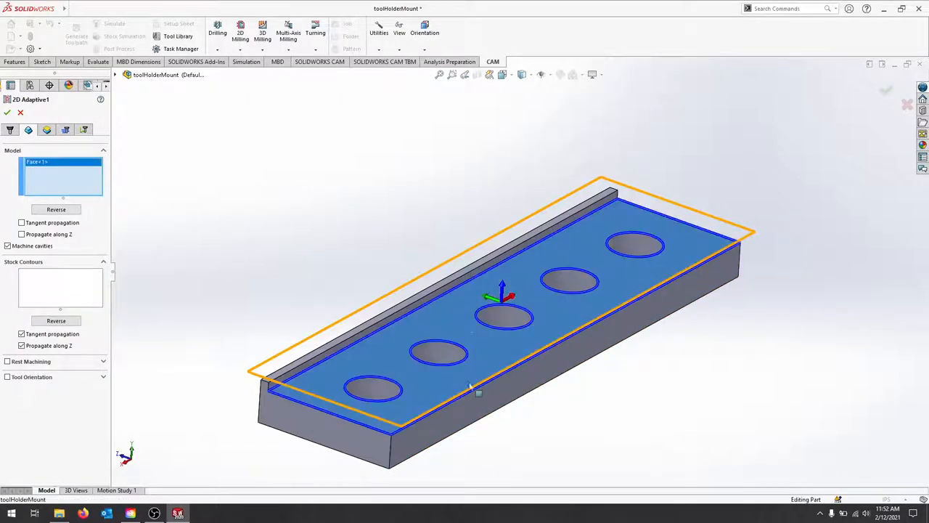
pyautogui.click(439, 354)
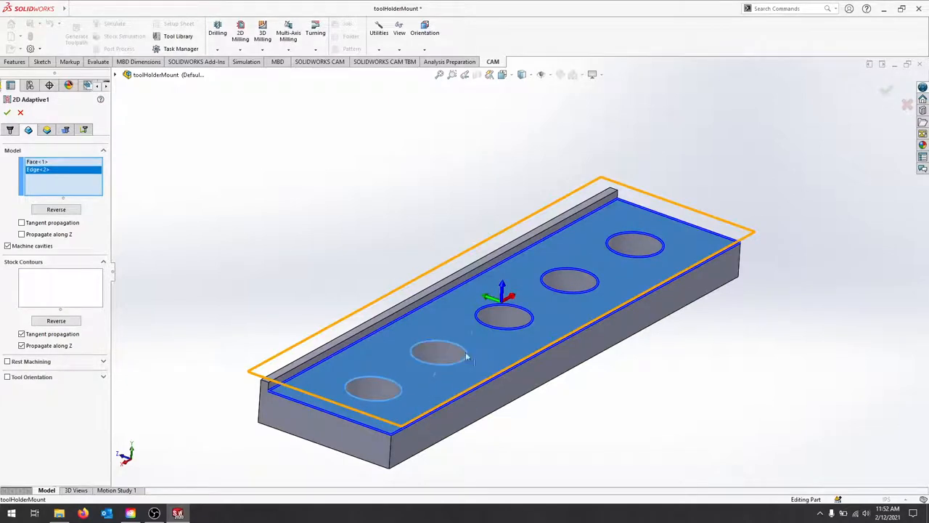
pyautogui.click(569, 279)
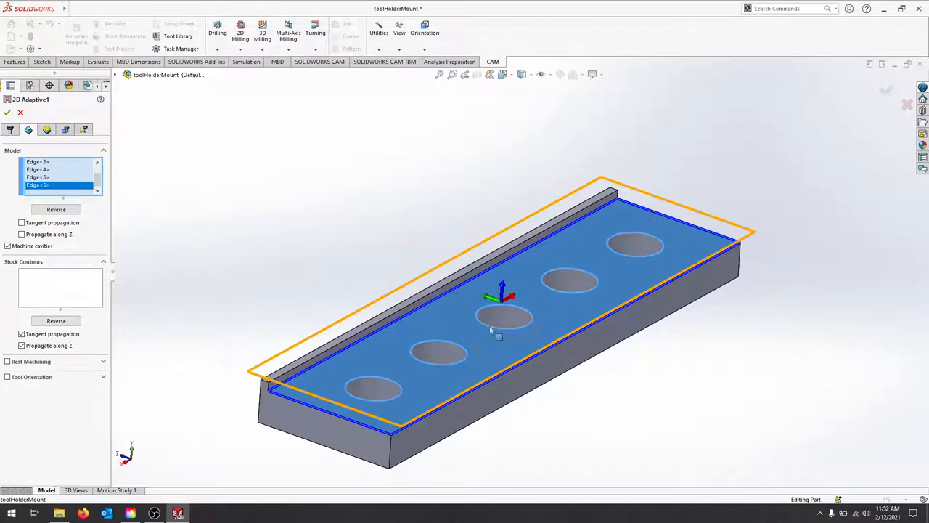
pyautogui.click(7, 113)
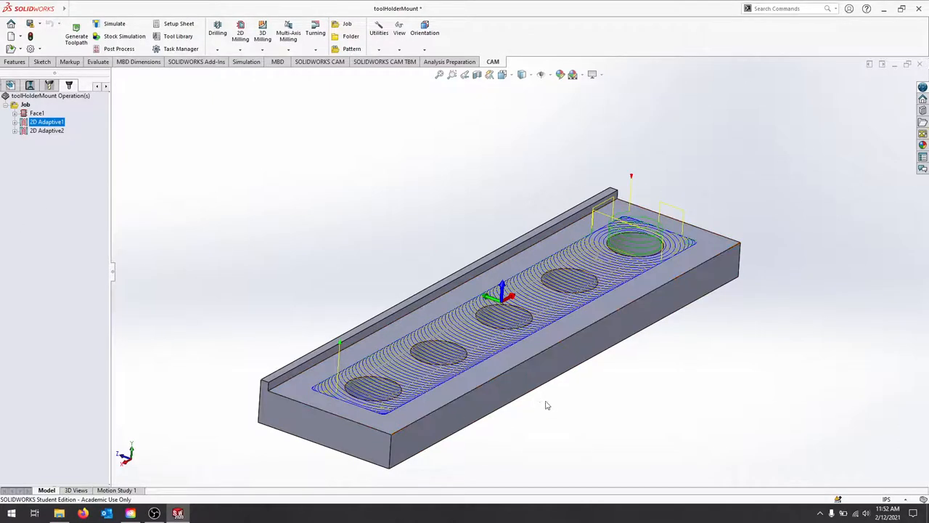
# Run a stock simulation of the reworked adaptive toolpath clearing the top face
pyautogui.click(125, 36)
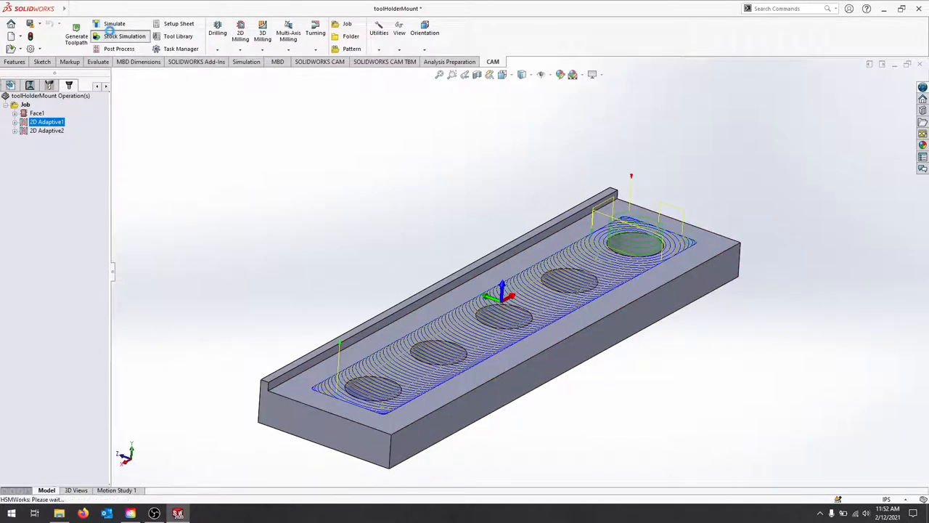
pyautogui.click(125, 35)
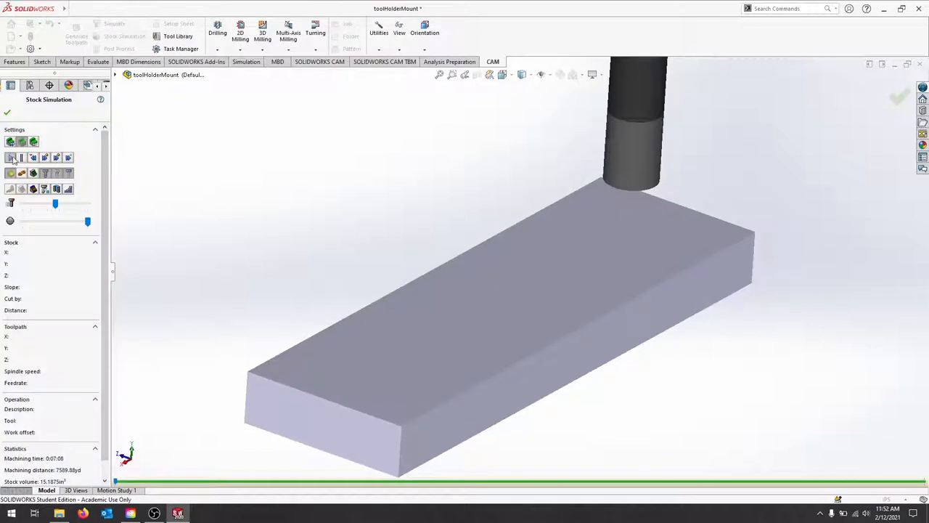
pyautogui.click(10, 157)
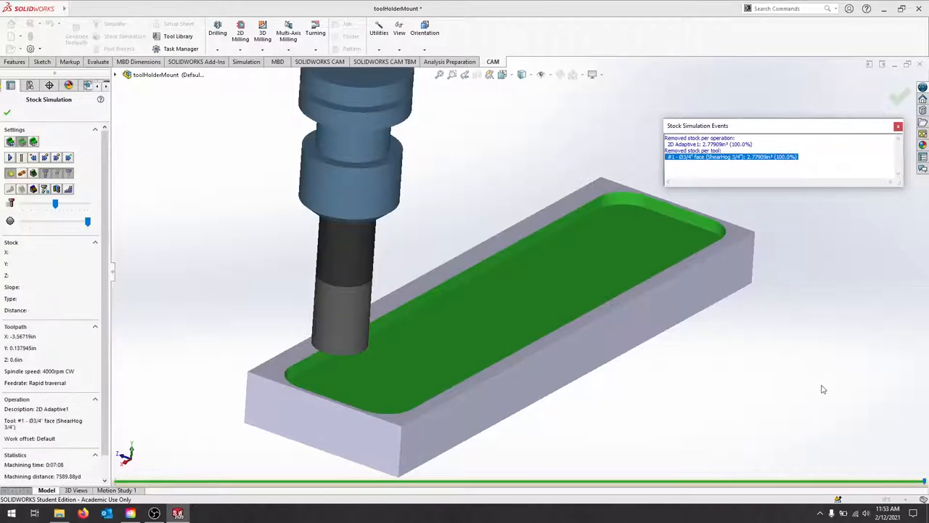
pyautogui.click(898, 125)
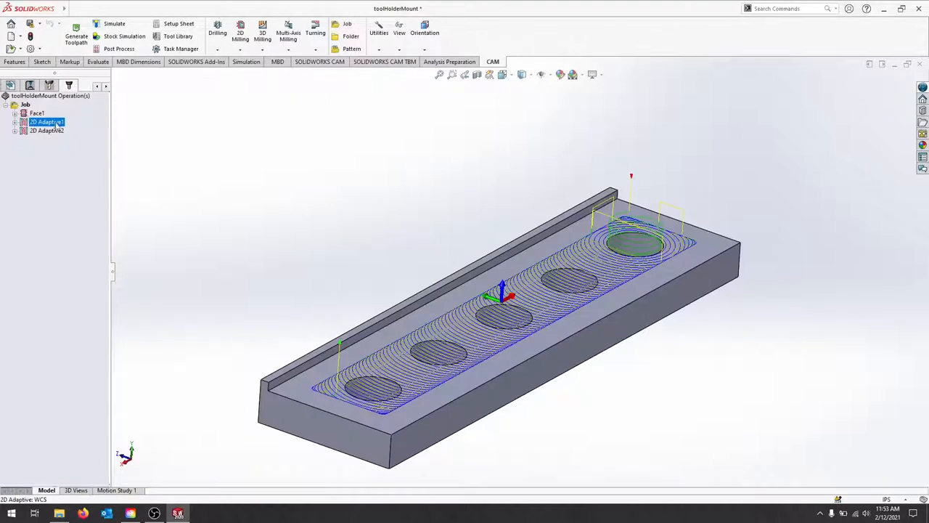
# Reopen 2D Adaptive1 and clear its previously chosen model contours
pyautogui.rightClick(46, 122)
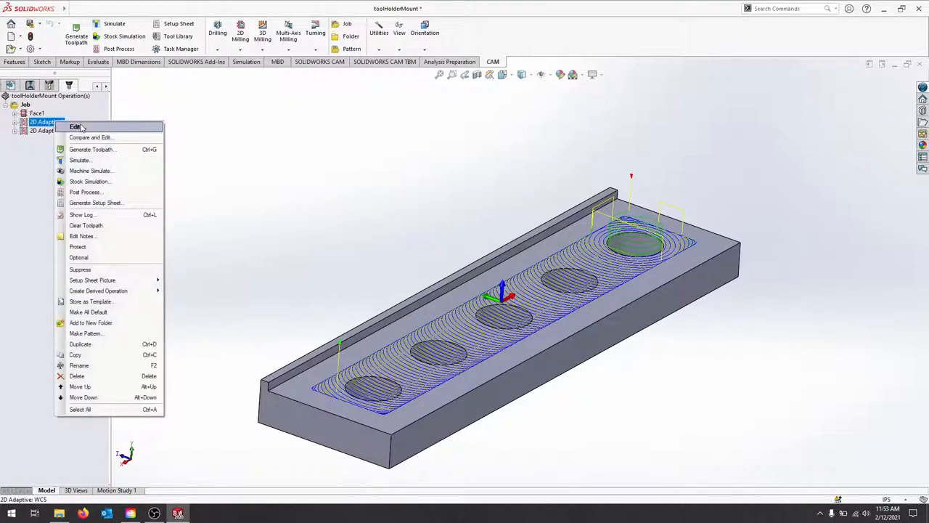
pyautogui.moveTo(275, 290)
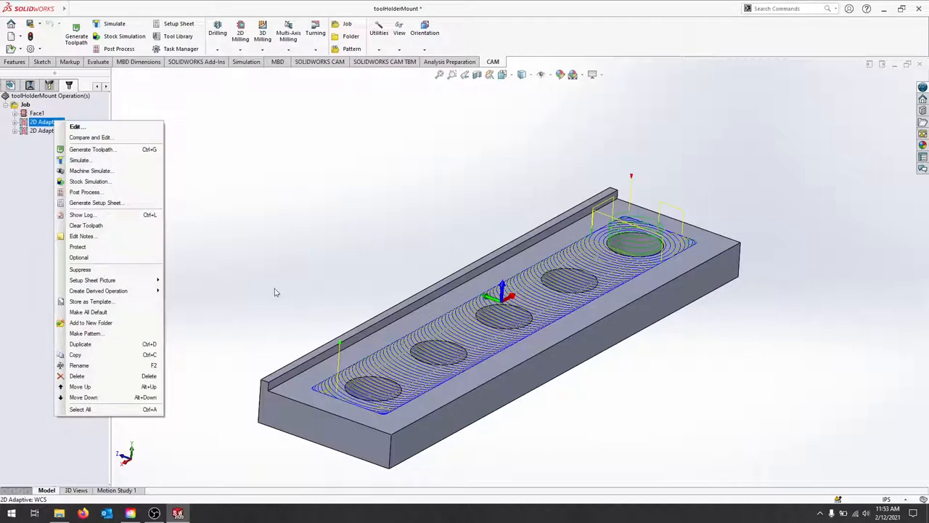
pyautogui.moveTo(76, 126)
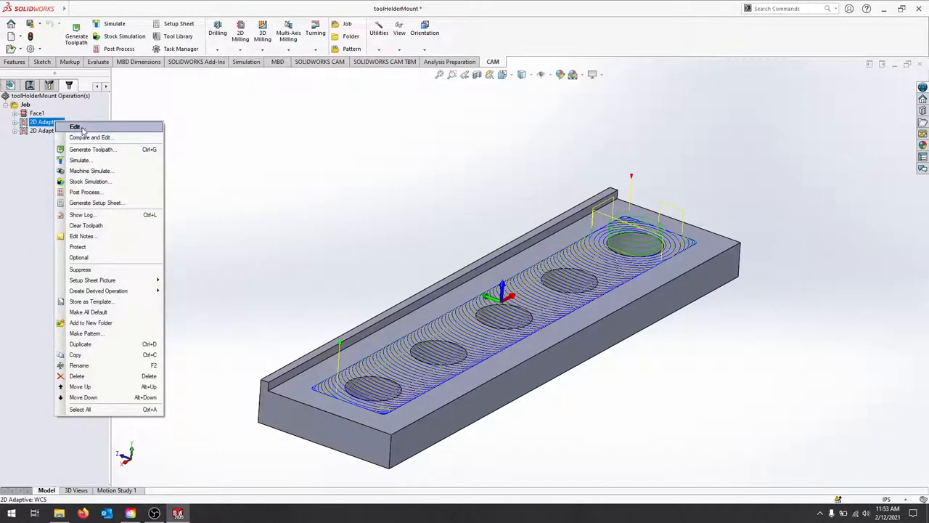
pyautogui.click(75, 126)
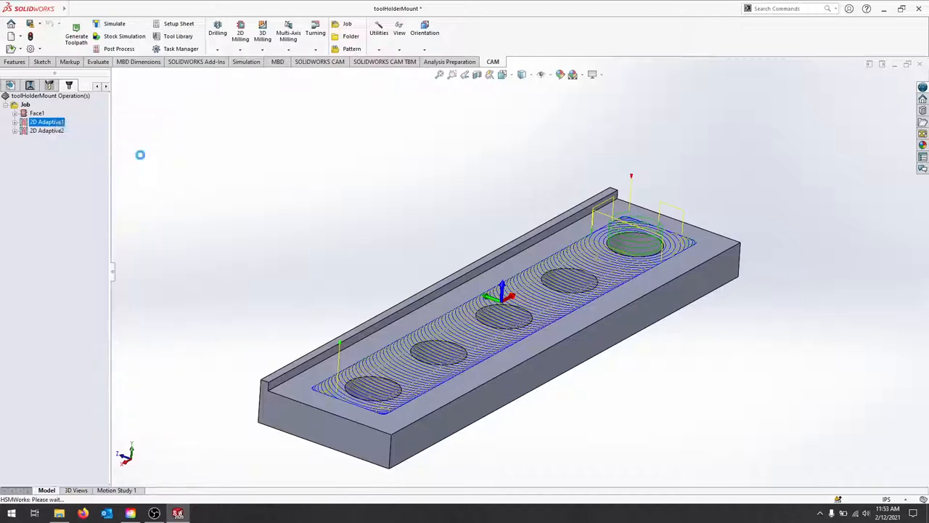
pyautogui.doubleClick(46, 122)
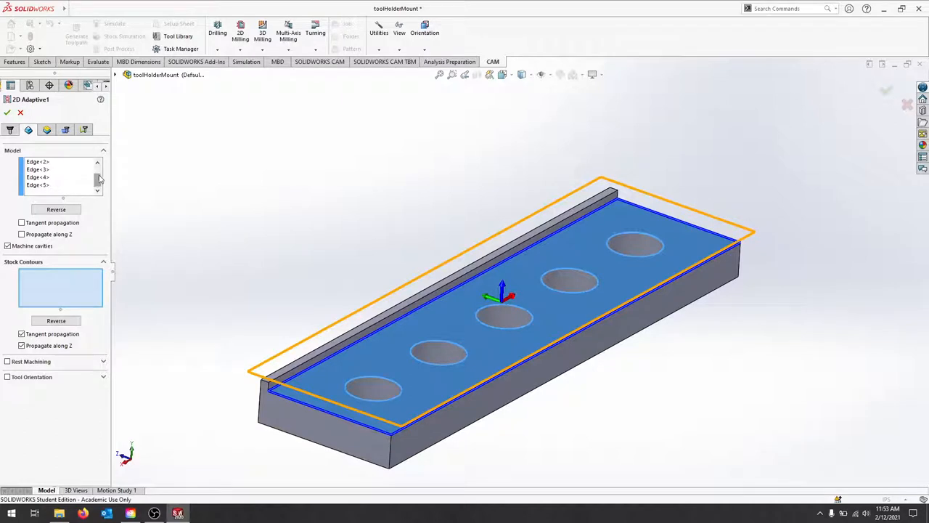
pyautogui.click(87, 189)
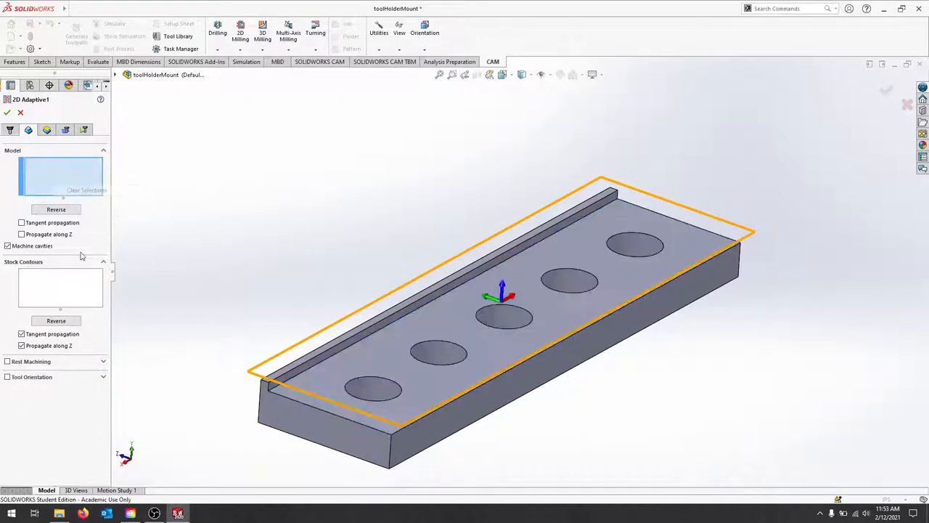
pyautogui.click(87, 189)
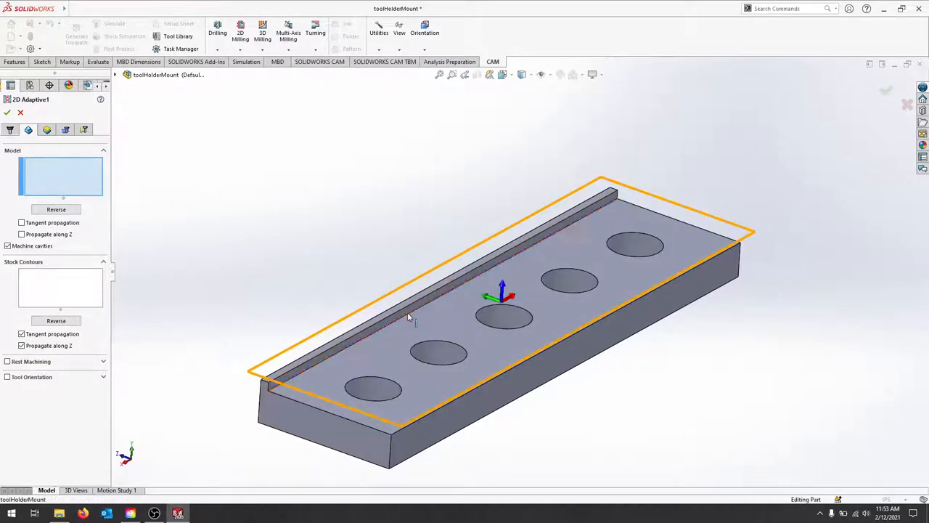
# Pick the ledge edge with the block's side faces as stock contours and regenerate
pyautogui.click(436, 284)
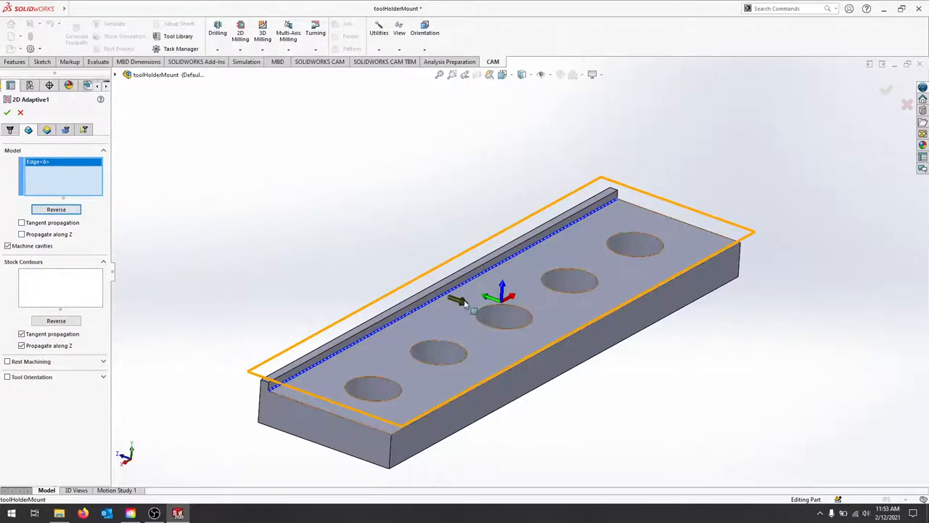
pyautogui.moveTo(665, 182)
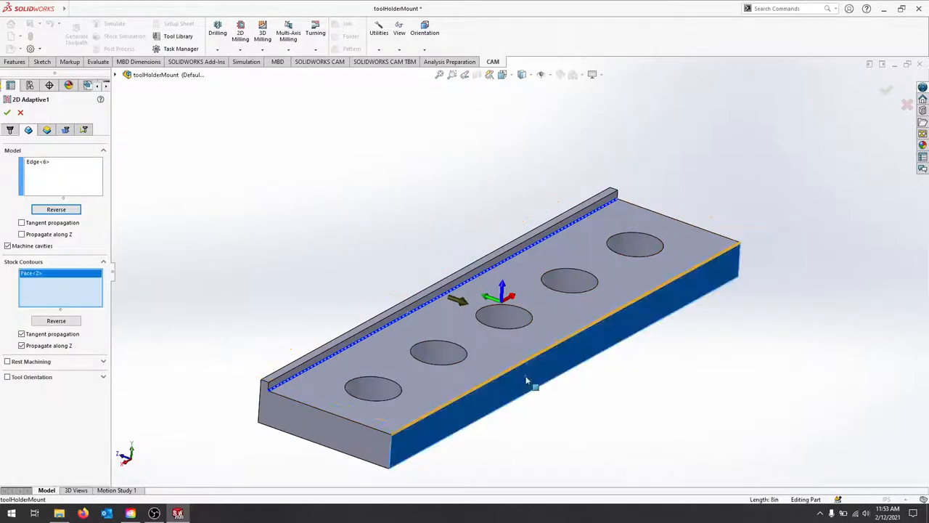
pyautogui.moveTo(525, 381); pyautogui.dragTo(743, 342)
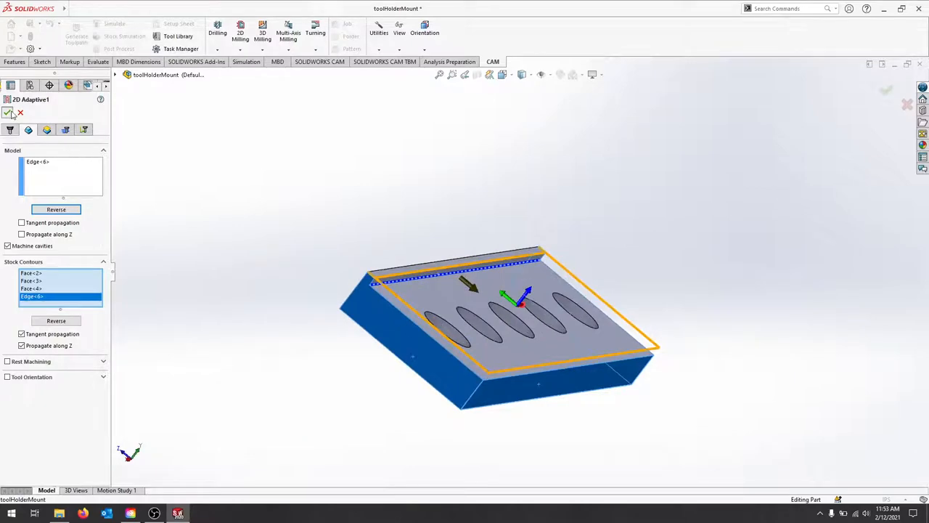
pyautogui.click(9, 111)
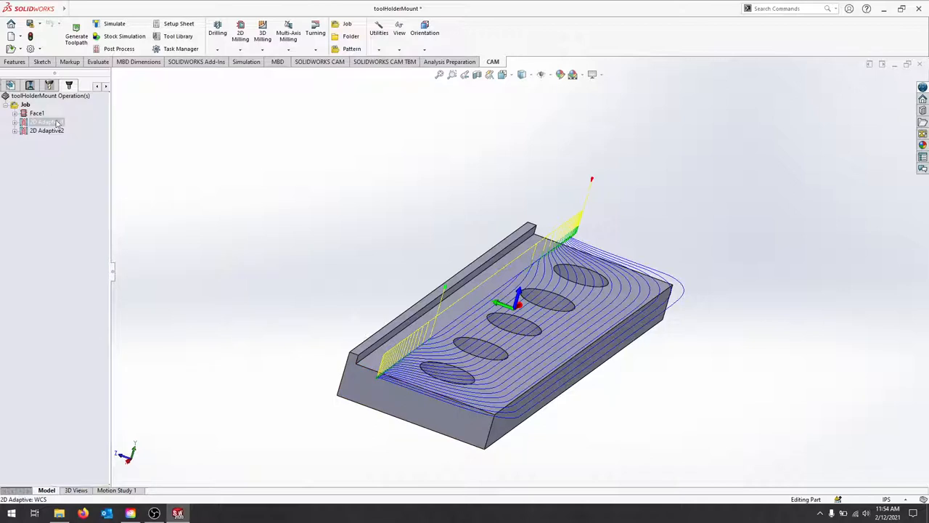
# Clear all stock contour selections from 2D Adaptive1 and regenerate its toolpath
pyautogui.doubleClick(43, 122)
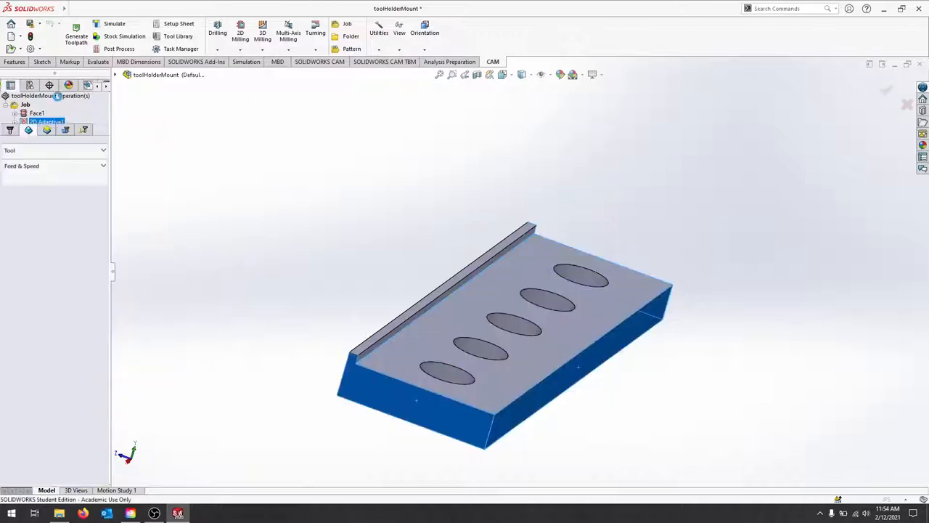
pyautogui.rightClick(61, 287)
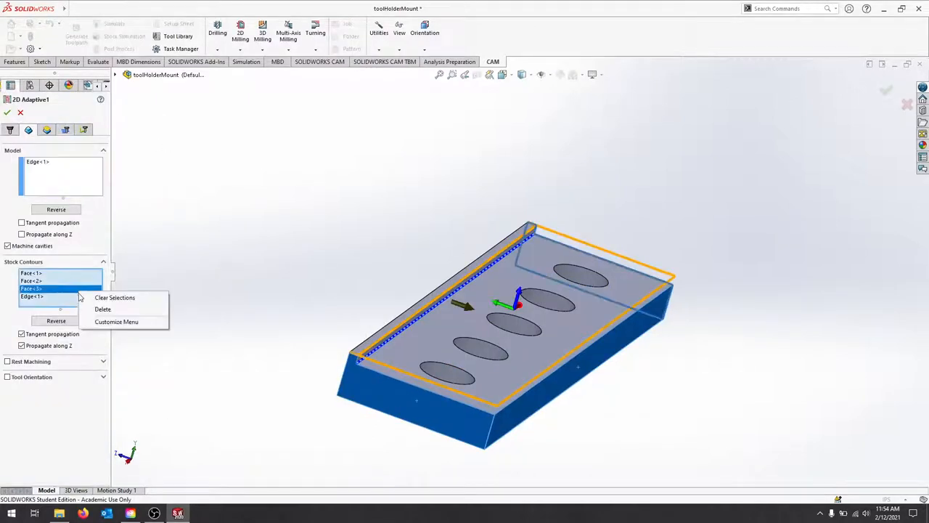
pyautogui.click(114, 298)
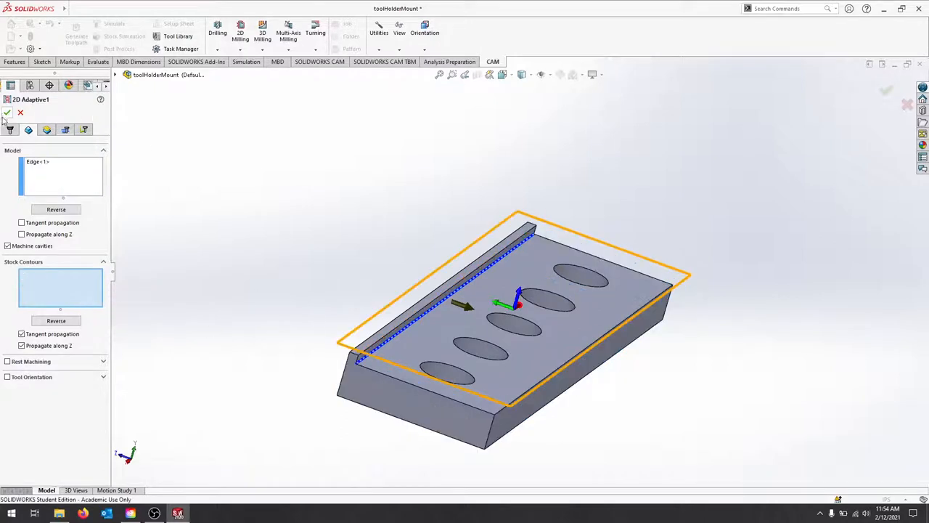
pyautogui.click(7, 113)
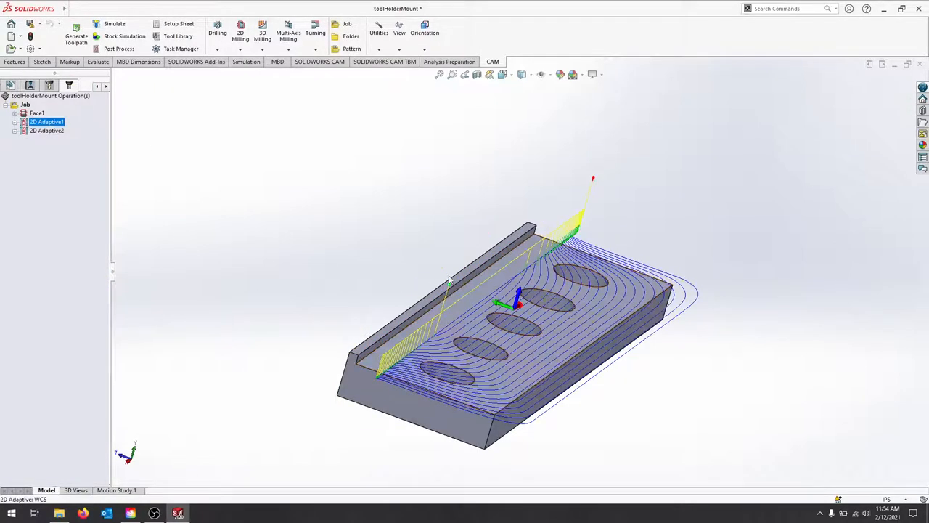
pyautogui.moveTo(284, 230)
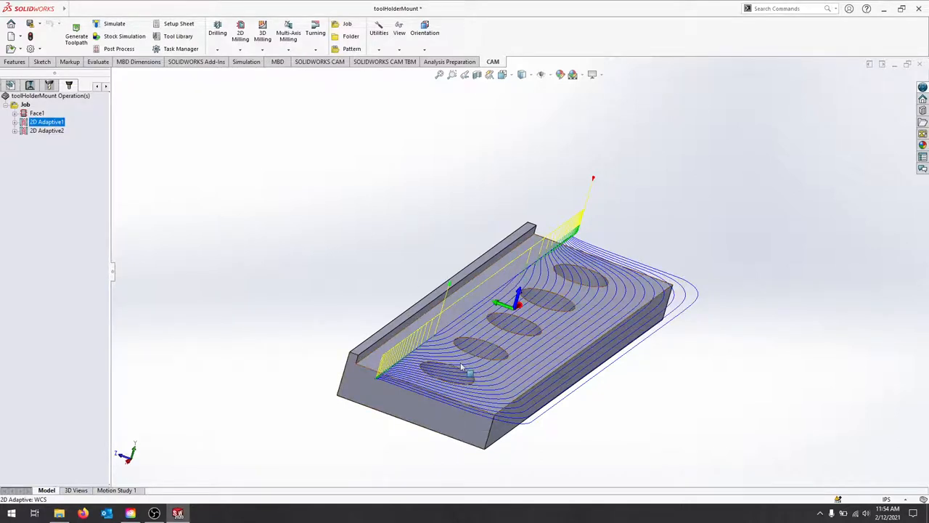
# Show the 2D Adaptive2 toolpath across the top face
pyautogui.click(46, 131)
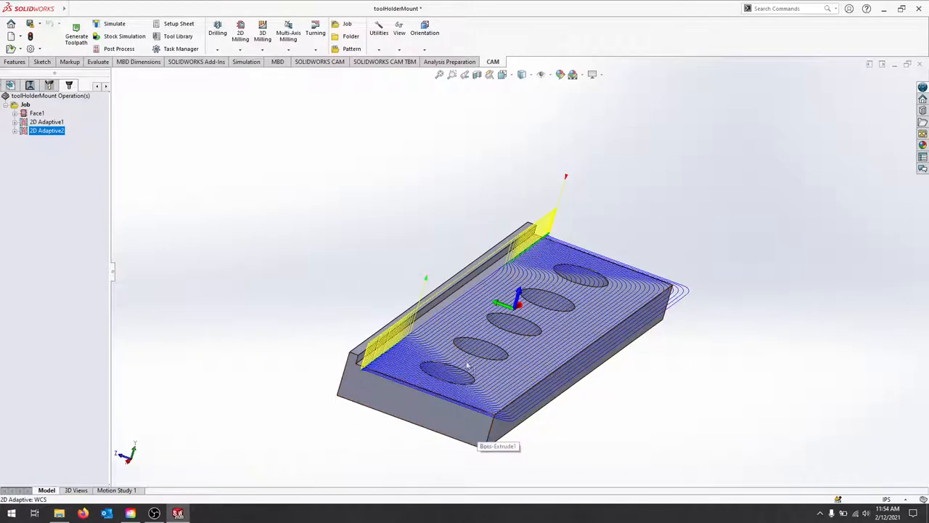
pyautogui.moveTo(31, 146)
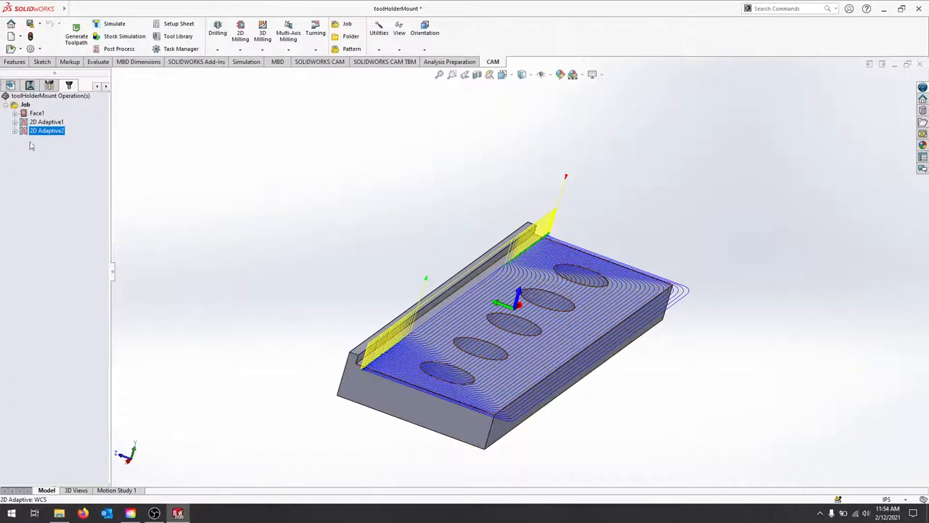
# Derive a 2D Contour from 2D Adaptive2, keeping default heights, passes and linking, along the ledge edge
pyautogui.rightClick(46, 131)
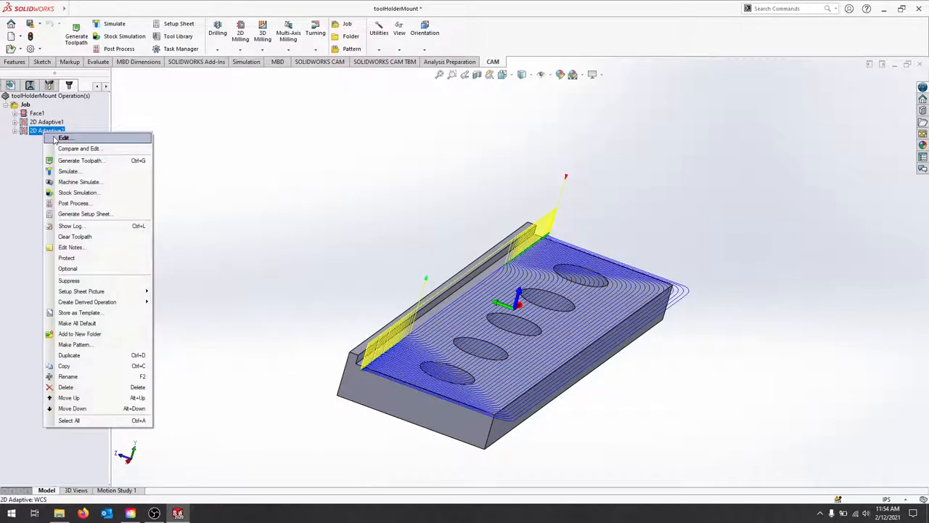
pyautogui.moveTo(61, 142)
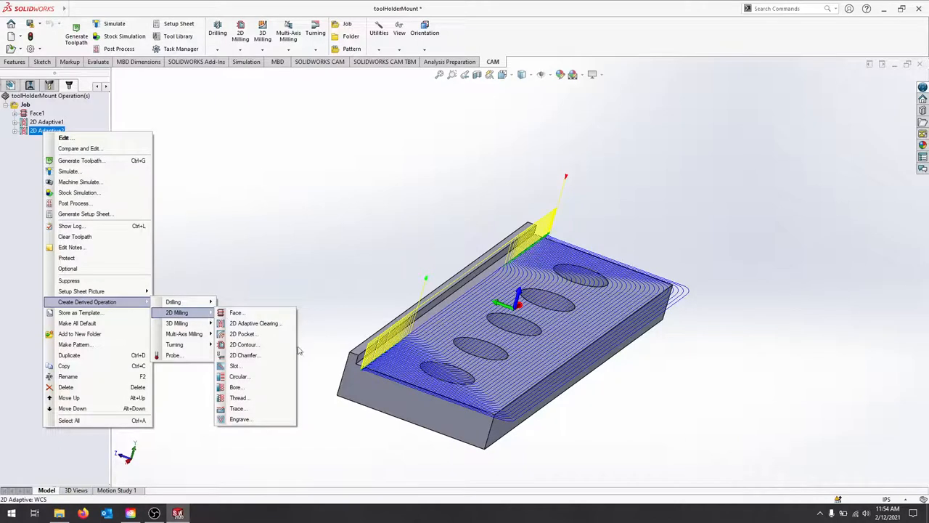
pyautogui.click(243, 345)
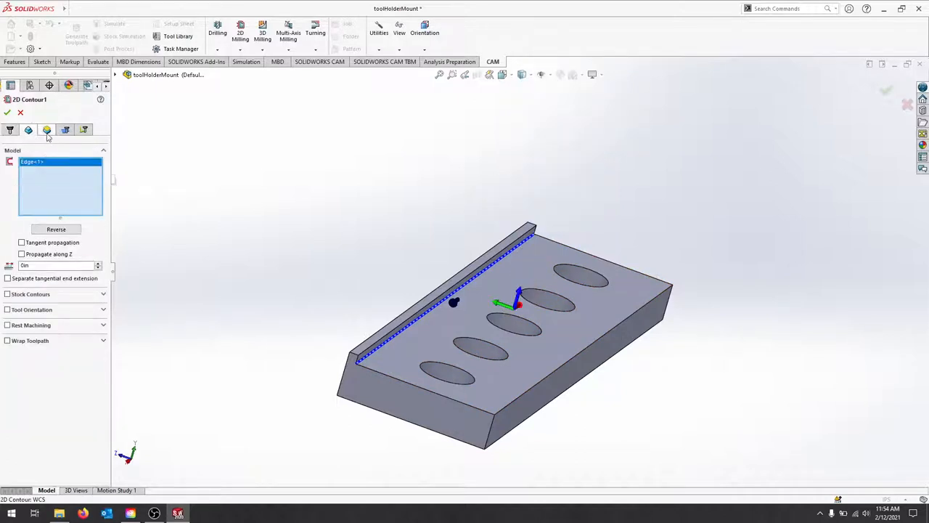
pyautogui.click(65, 130)
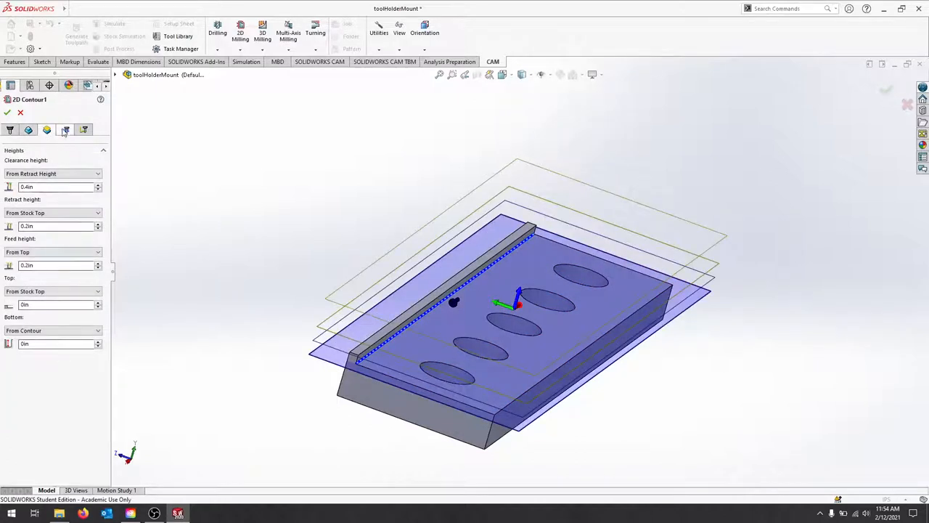
pyautogui.click(65, 129)
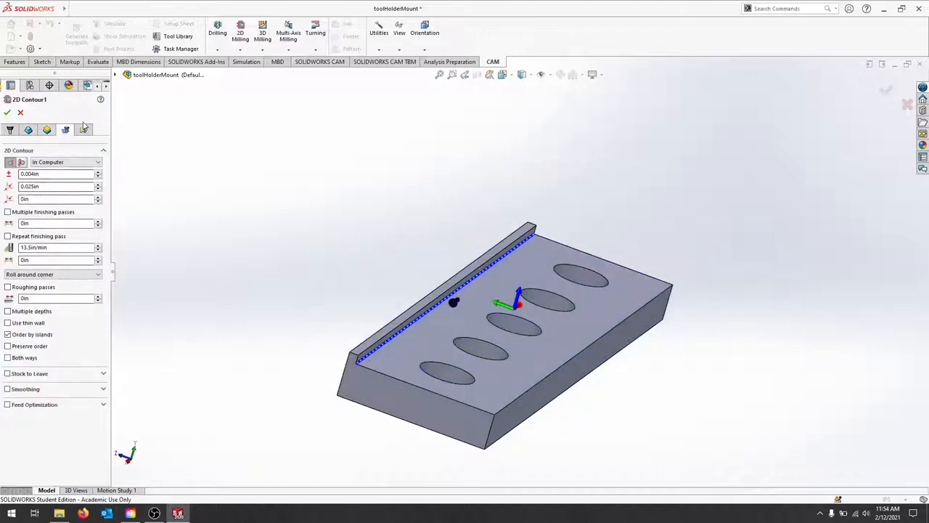
pyautogui.click(84, 129)
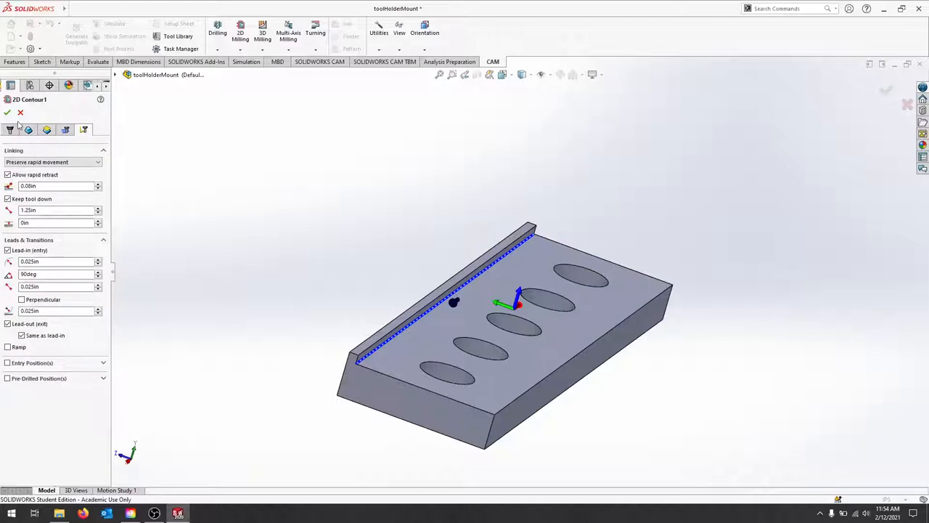
pyautogui.click(8, 113)
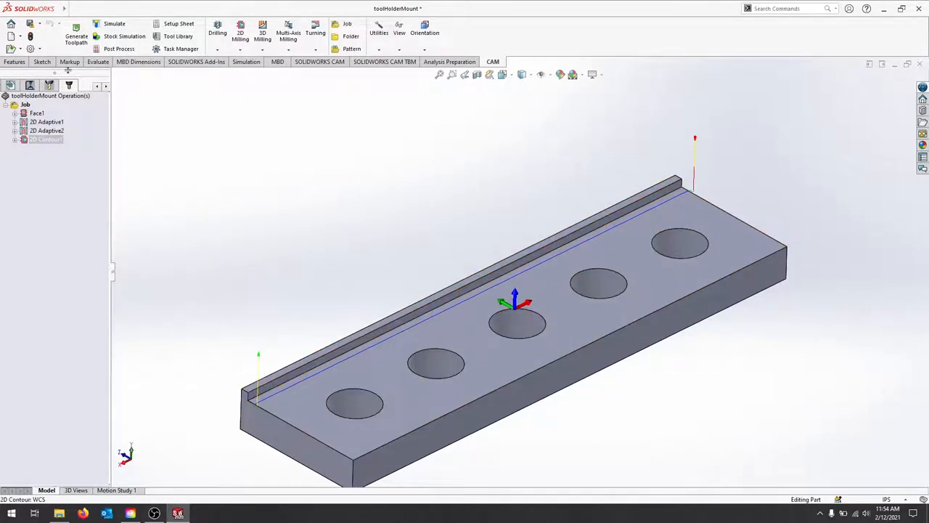
# Simulate the job's toolpaths, then rerun the simulation with the stock block shown around the mount
pyautogui.click(36, 113)
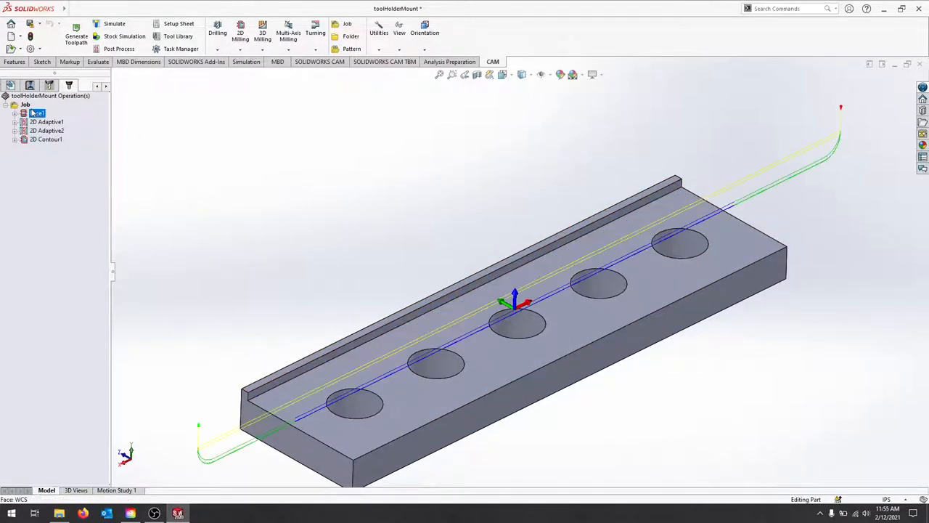
pyautogui.click(114, 23)
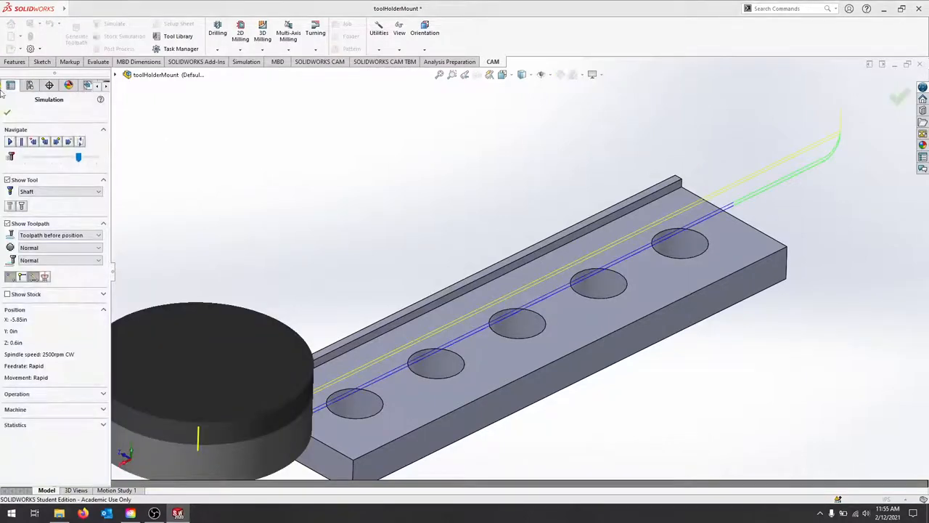
pyautogui.click(6, 112)
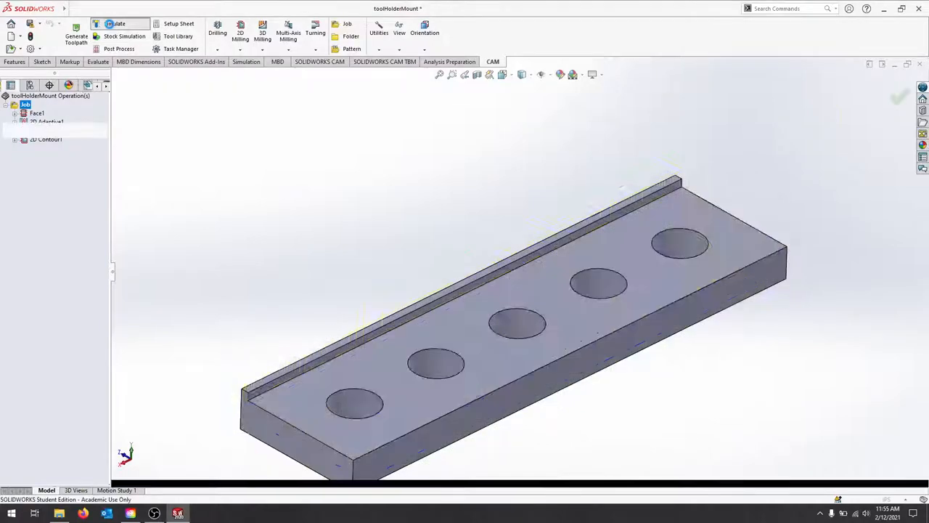
pyautogui.click(113, 23)
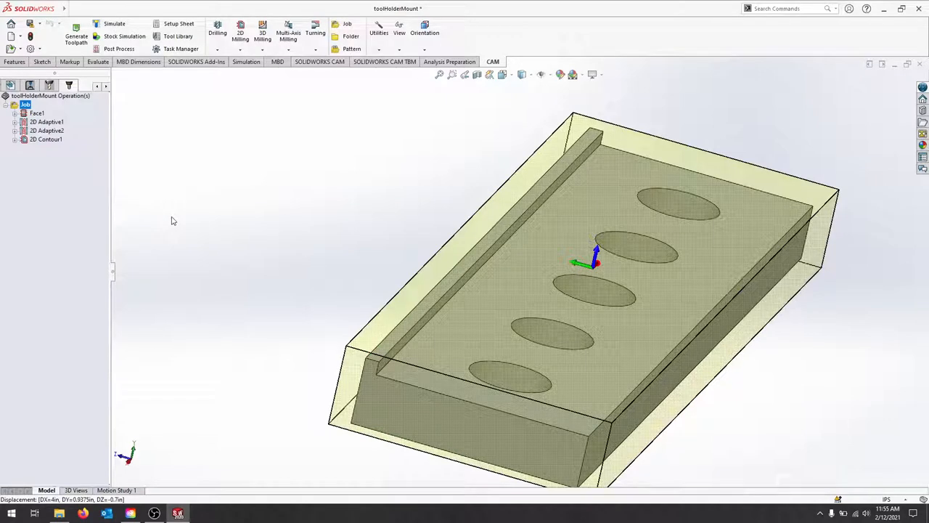
pyautogui.moveTo(281, 223)
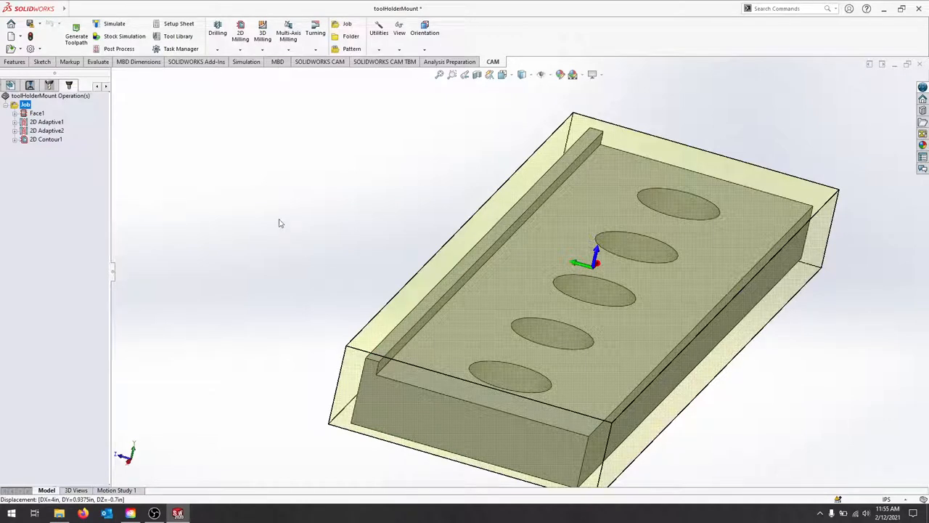